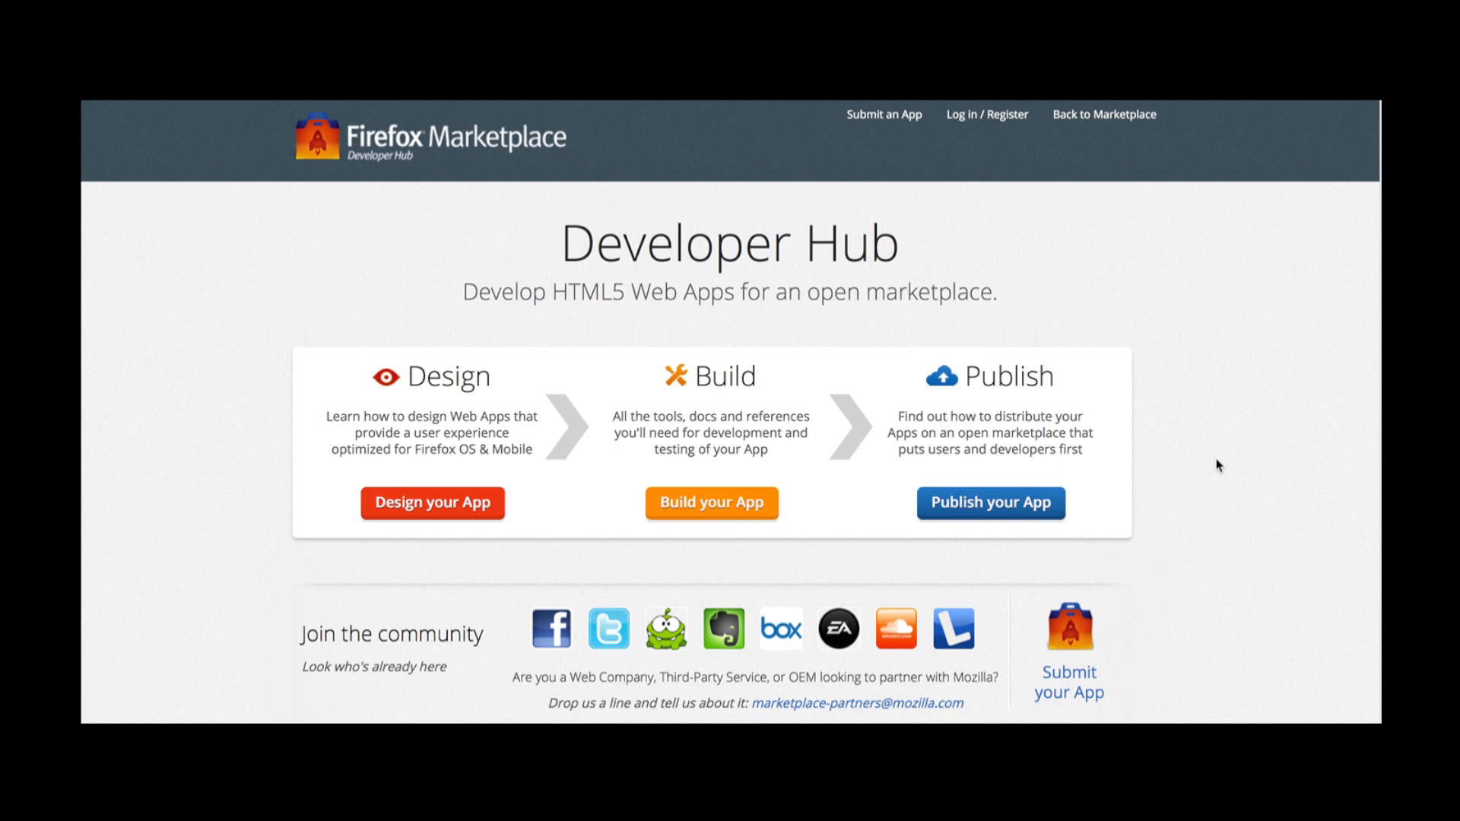
mouse_move(1140, 473)
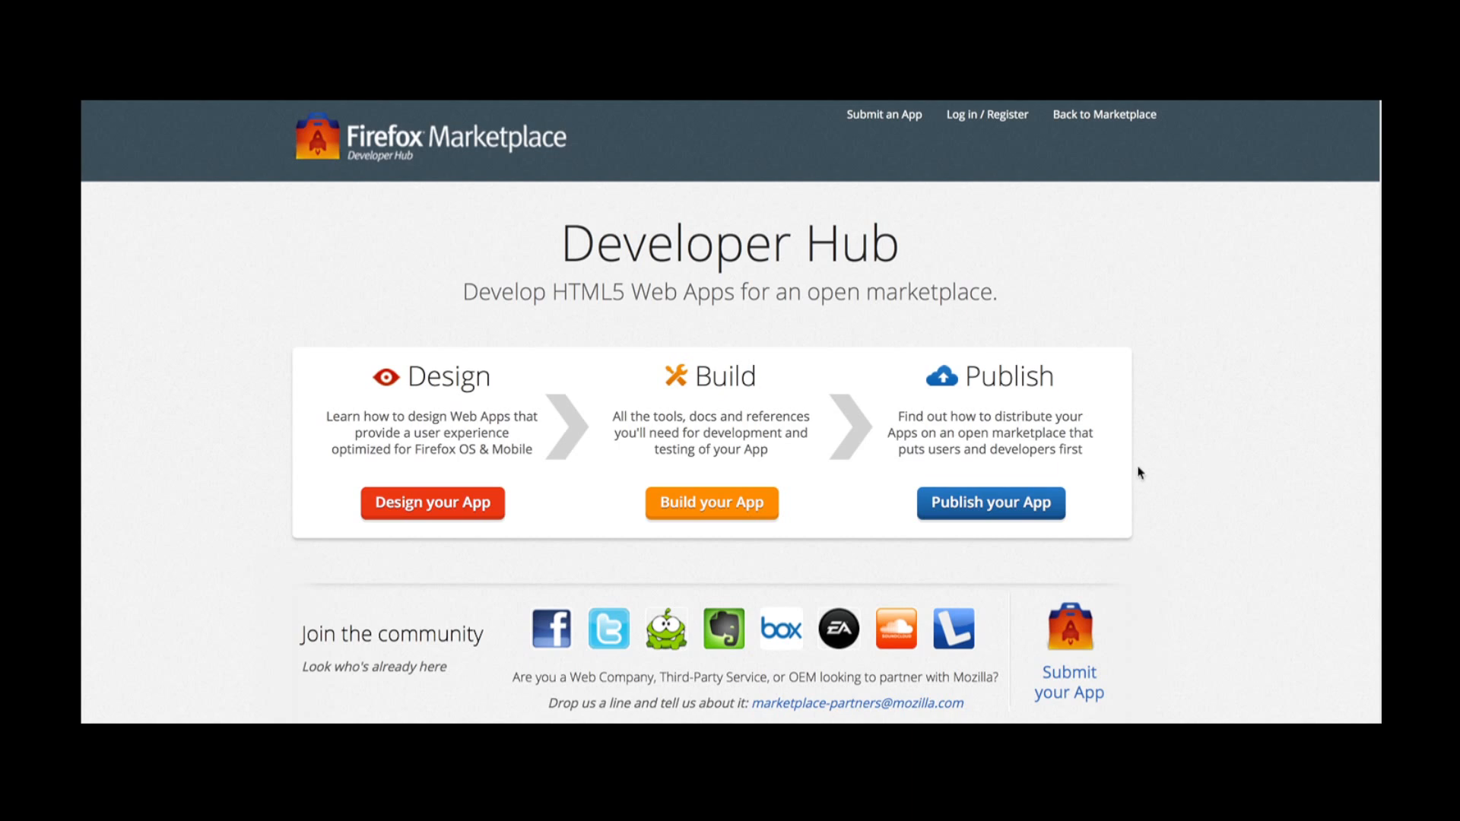
Step: Begin a new app submission and sign in with the 'cvan' Persona account and password
click(882, 113)
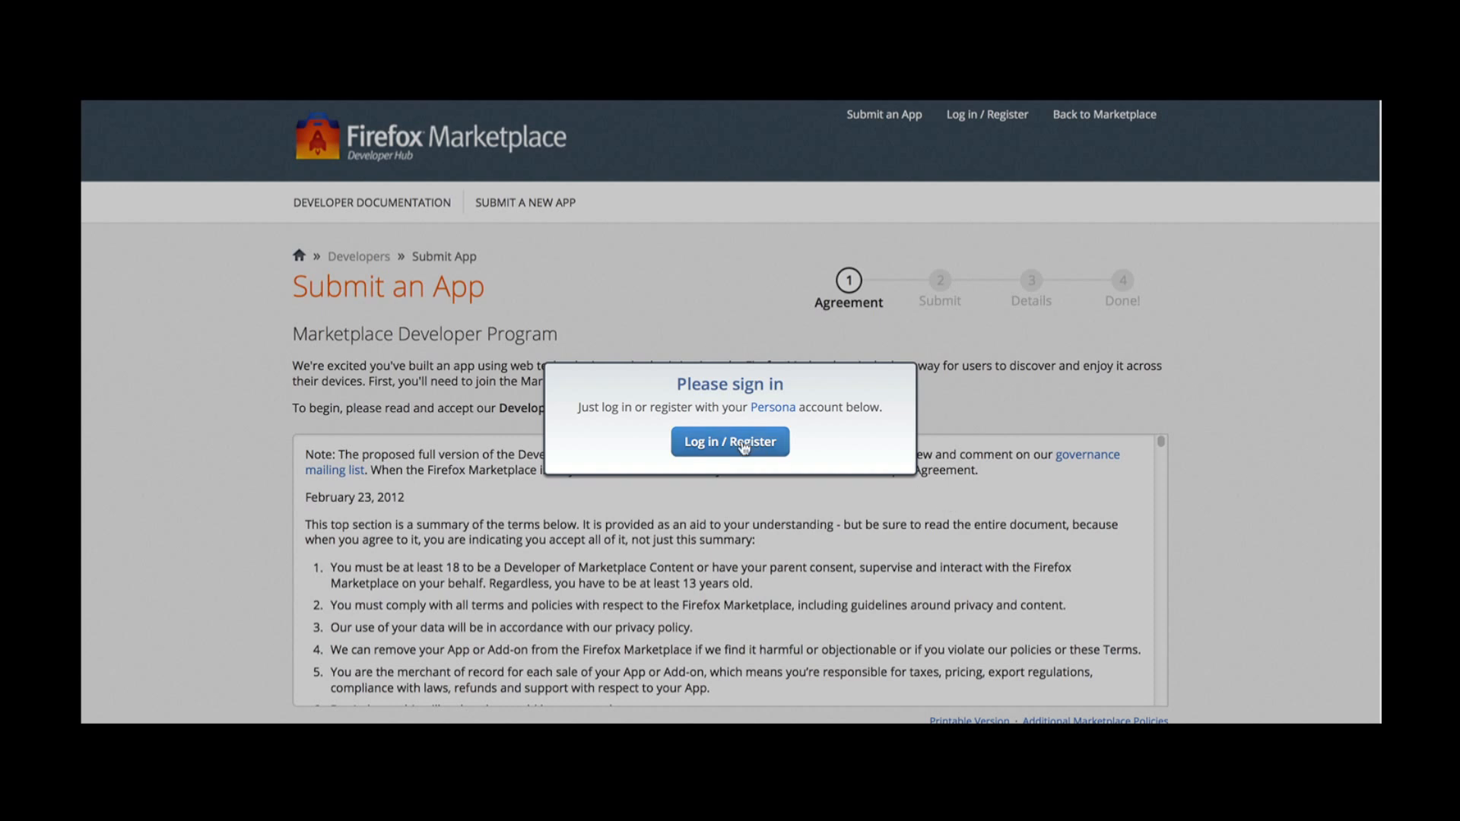
text(cvan)
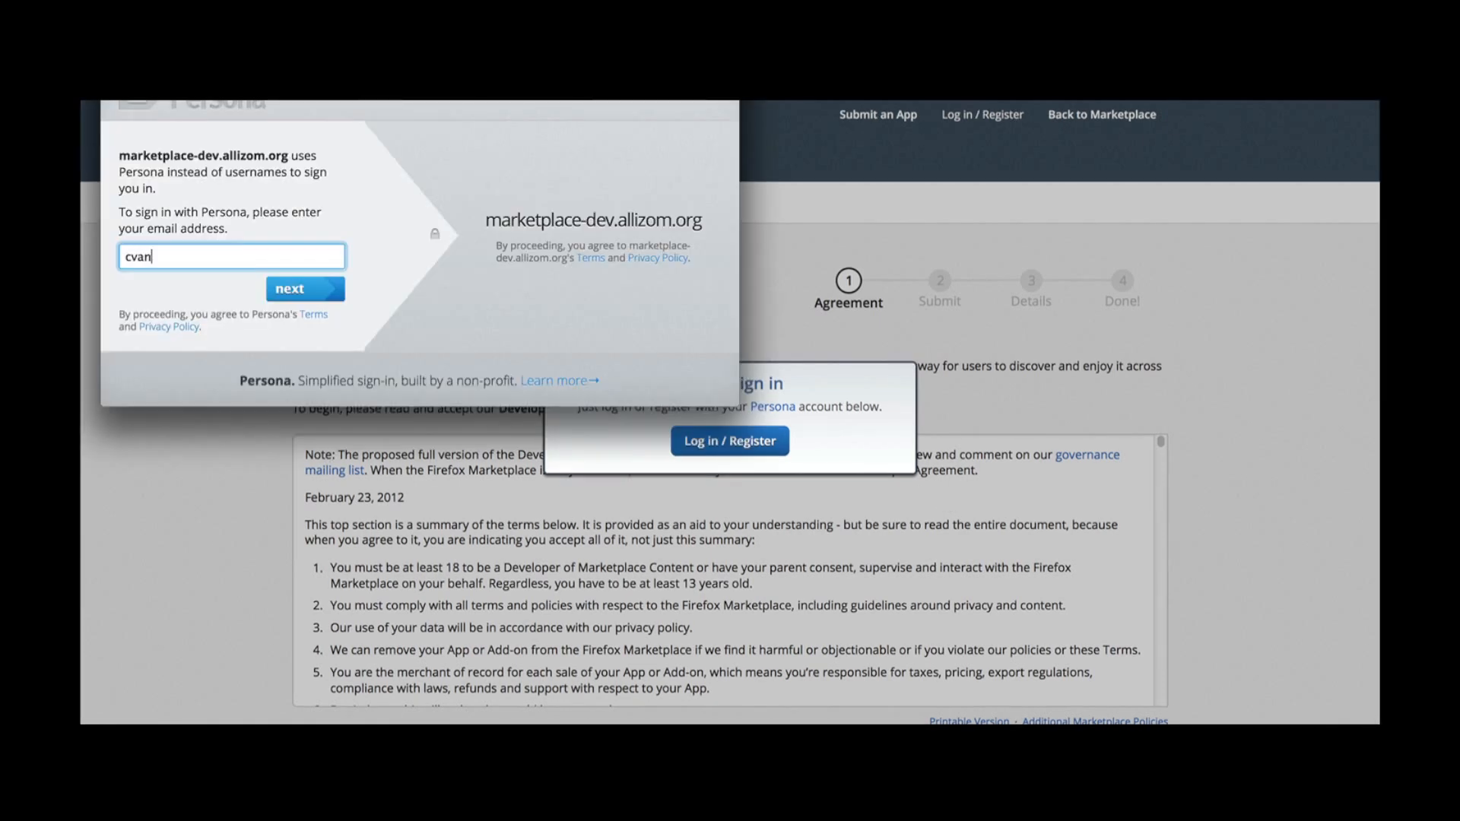
click(304, 289)
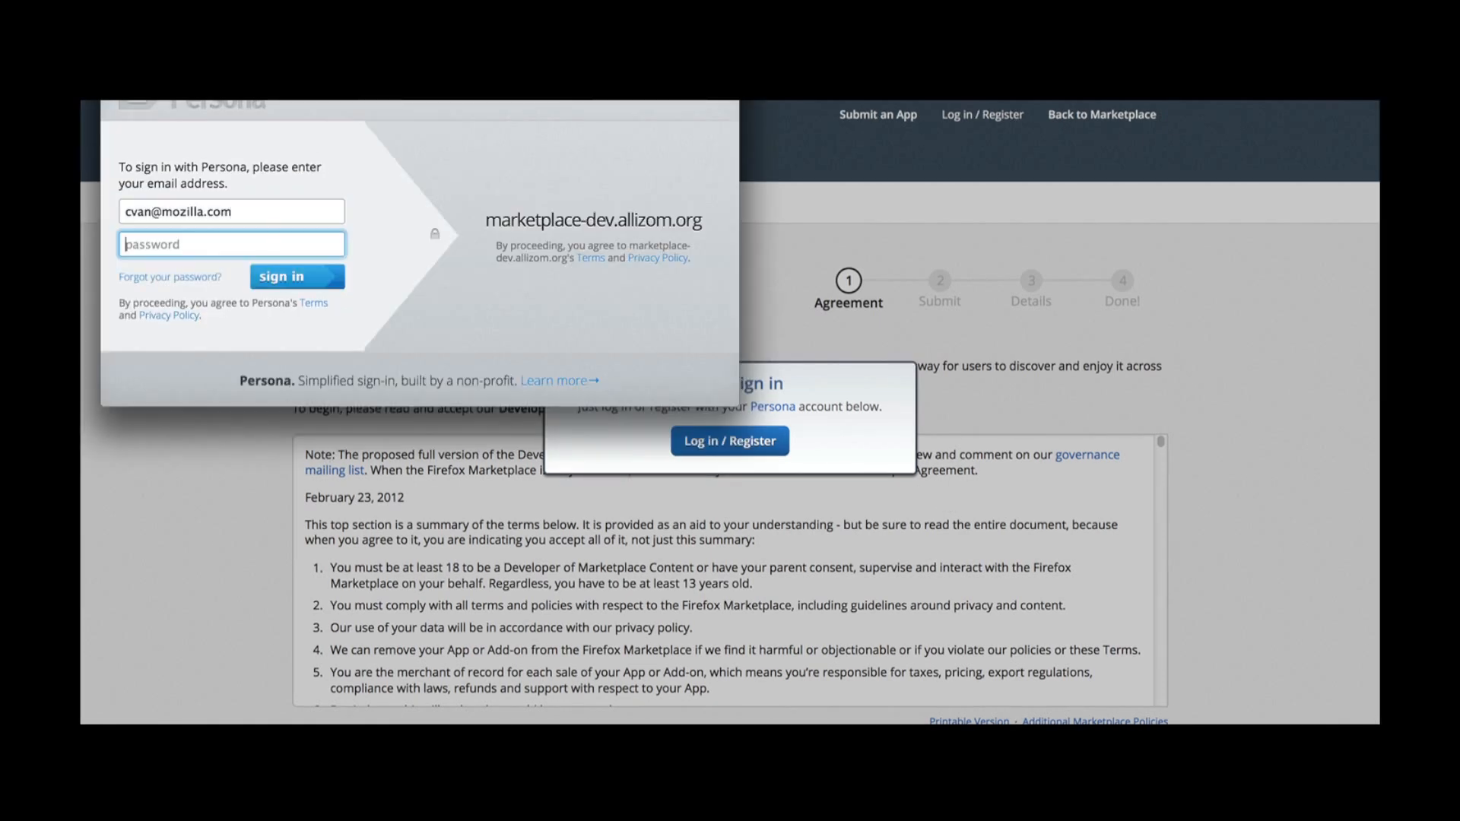
text(password)
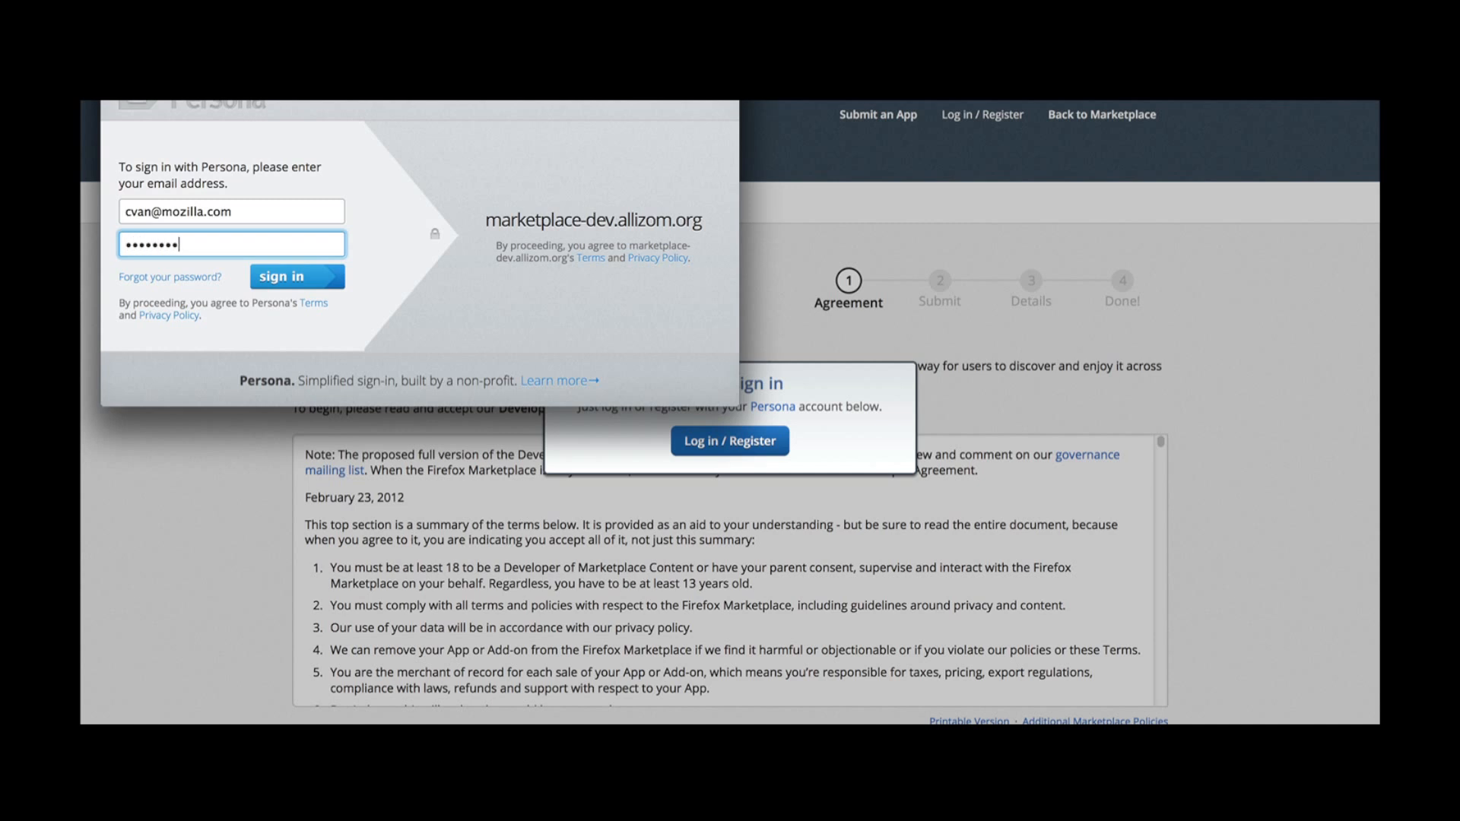
text(••••)
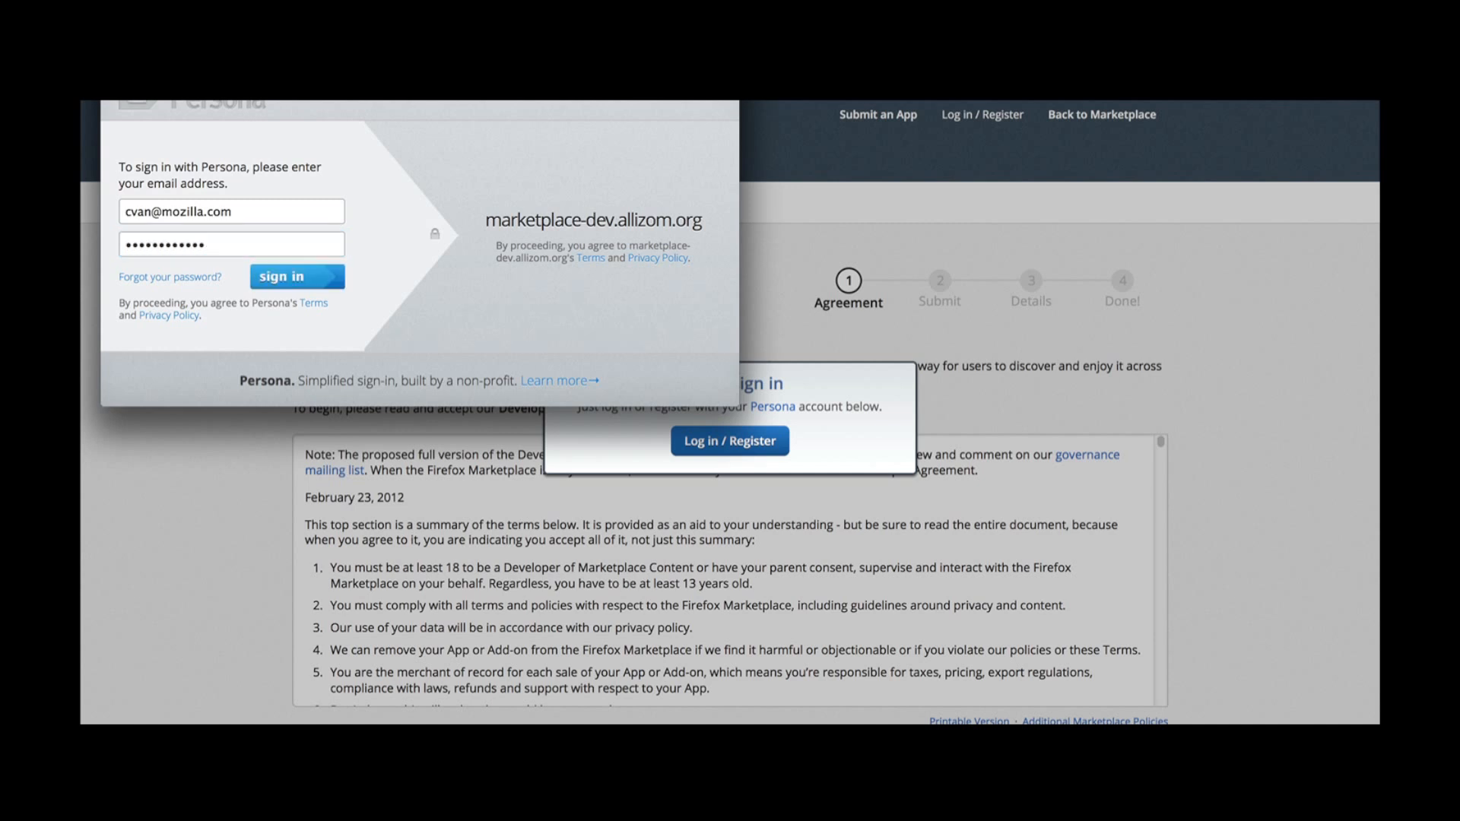
click(295, 277)
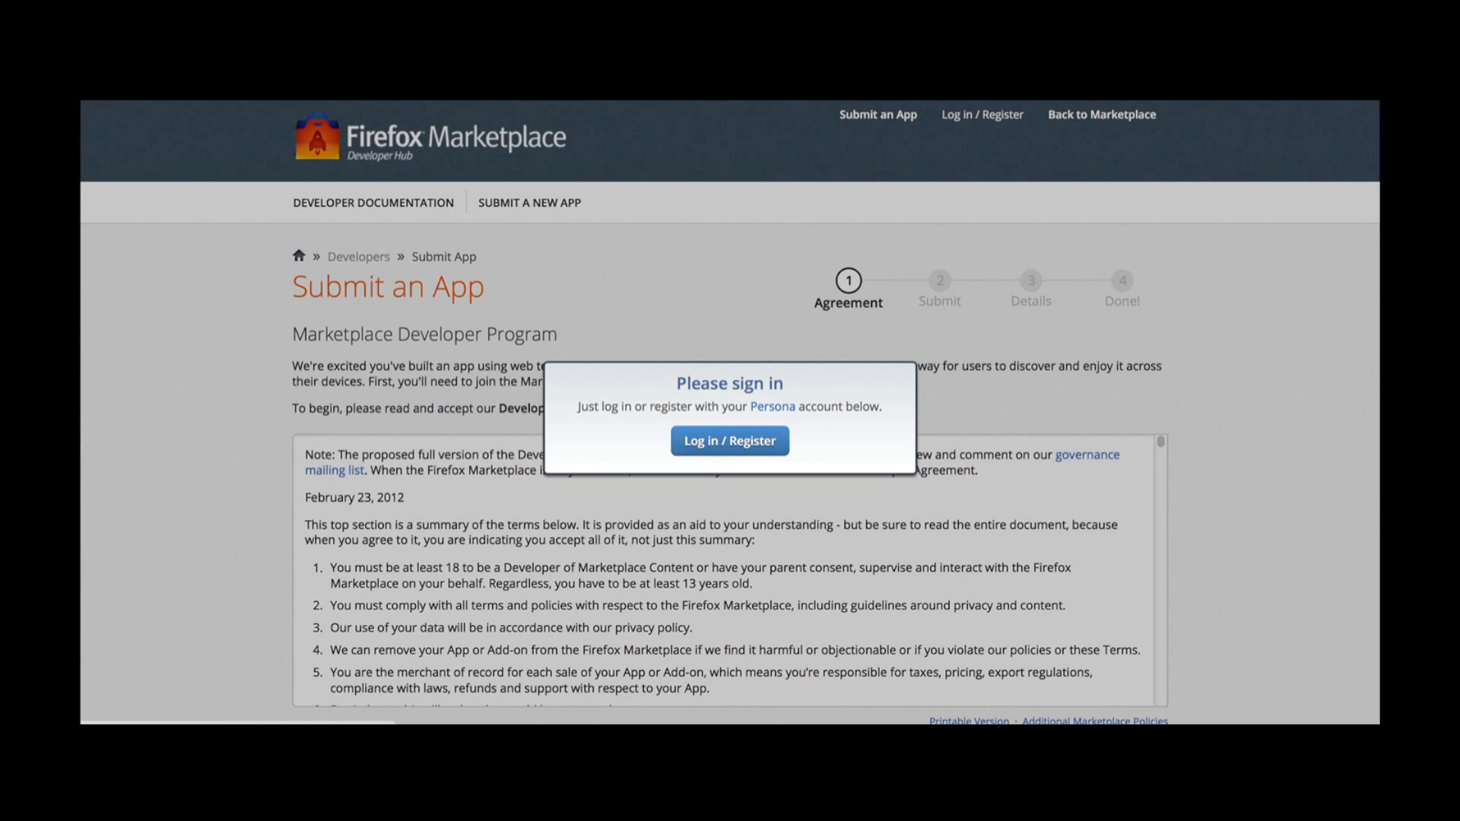
Step: Accept the developer agreement and choose Firefox OS and Firefox Mobile as device types
click(729, 440)
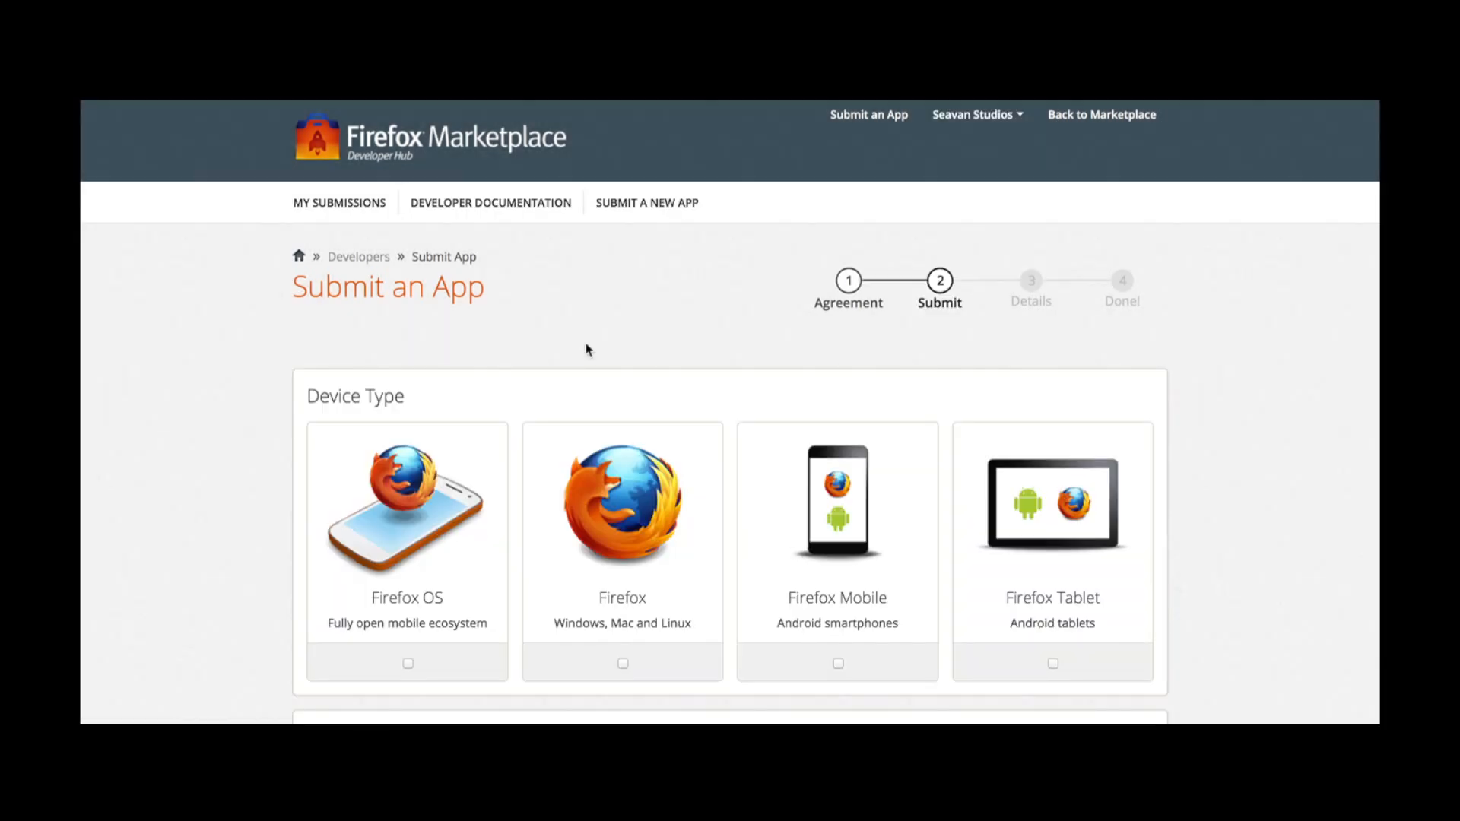
click(407, 663)
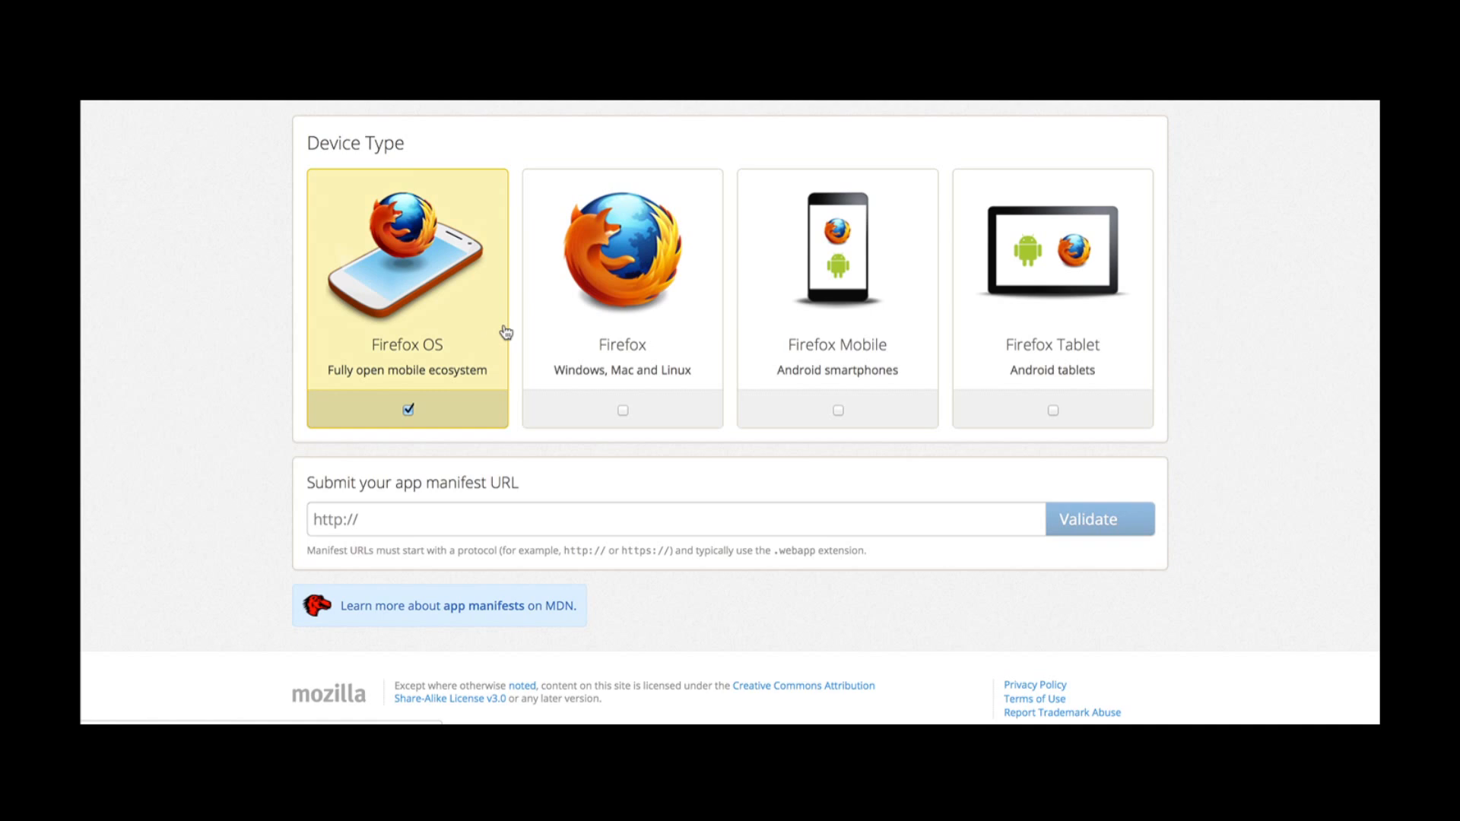
mouse_move(835, 380)
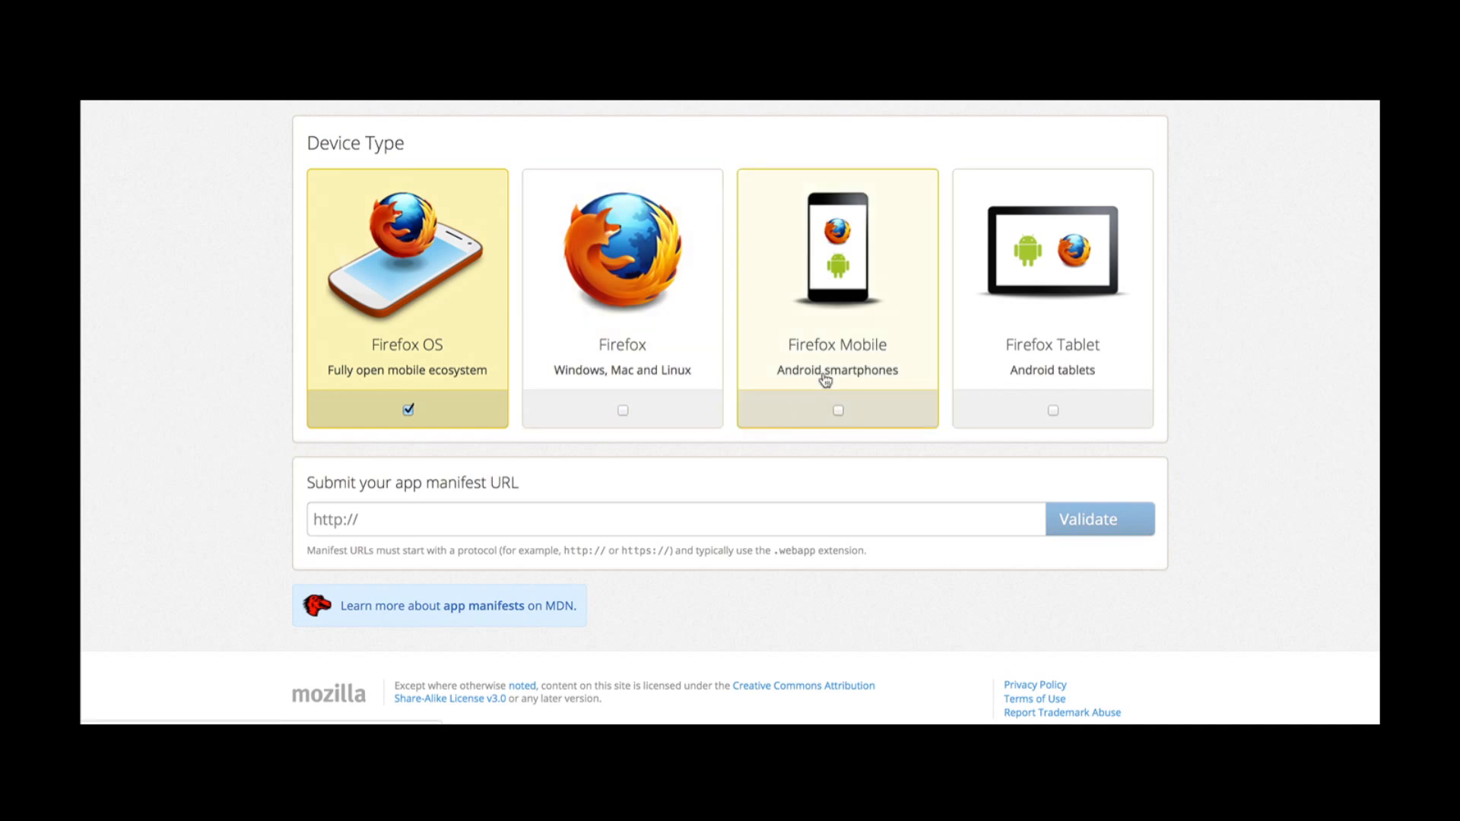
click(837, 411)
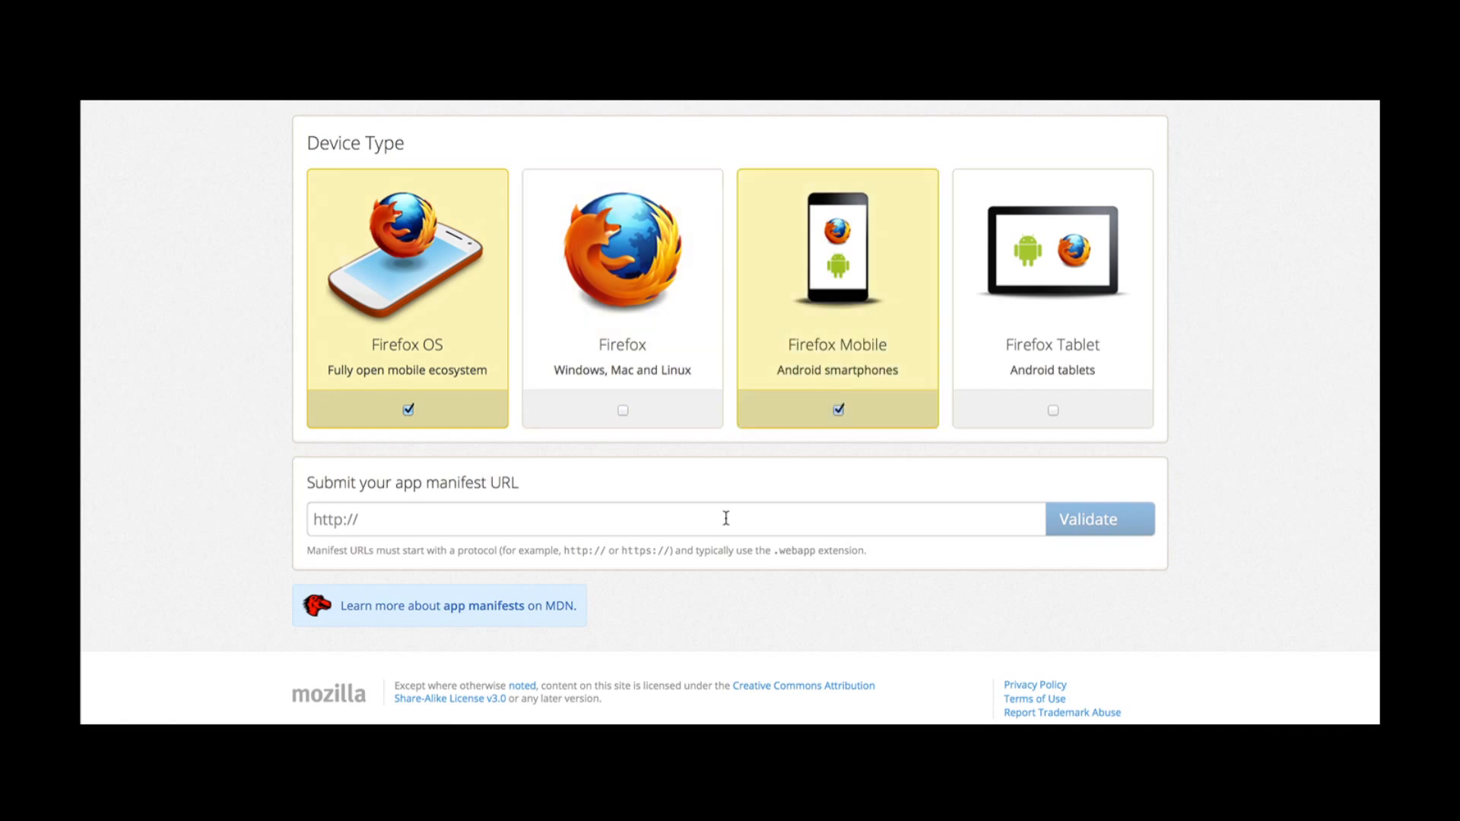
text(http://jlongster.github.com/weatherme/manifest.webapp)
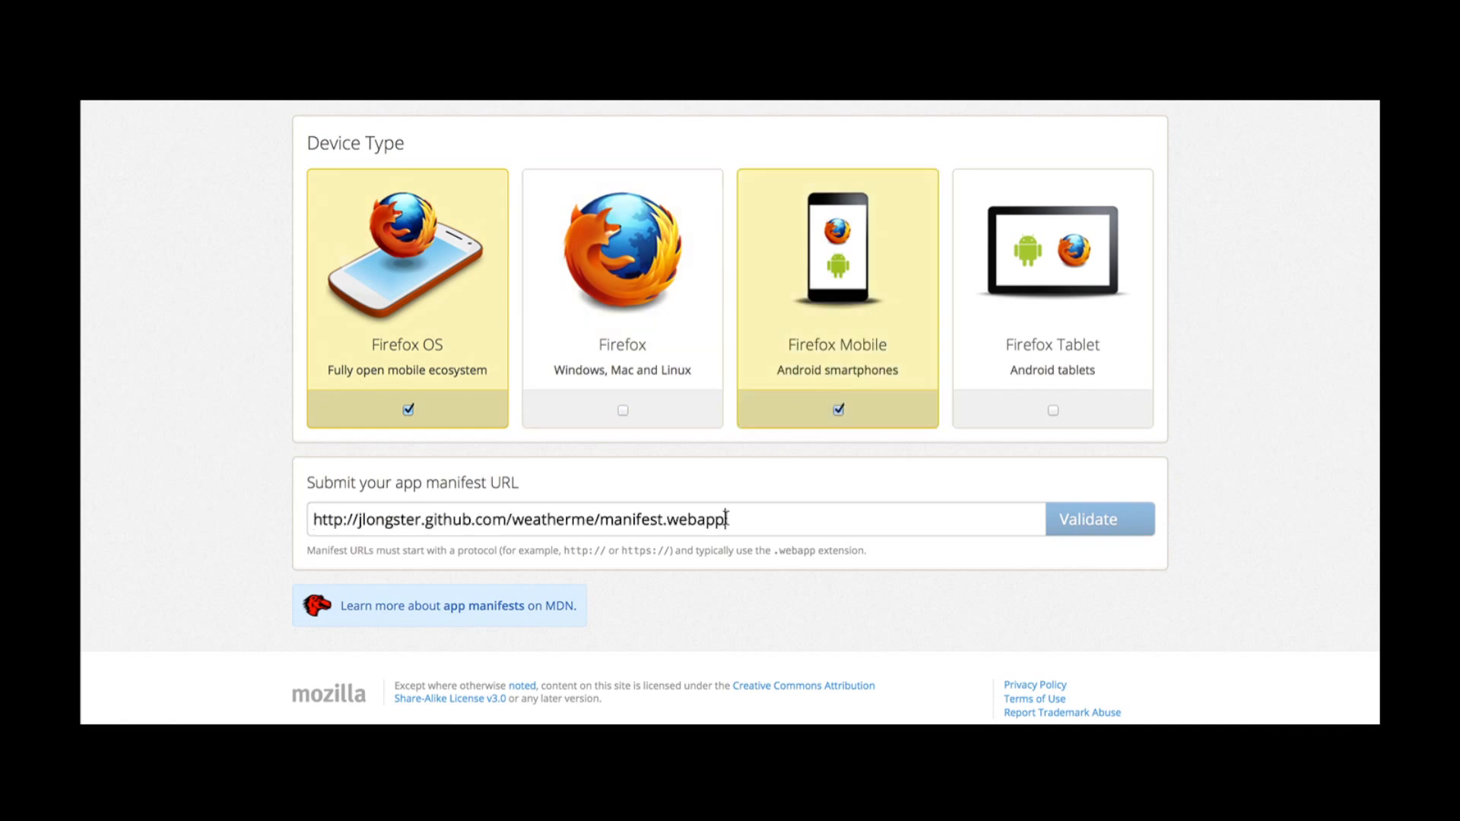
click(1085, 519)
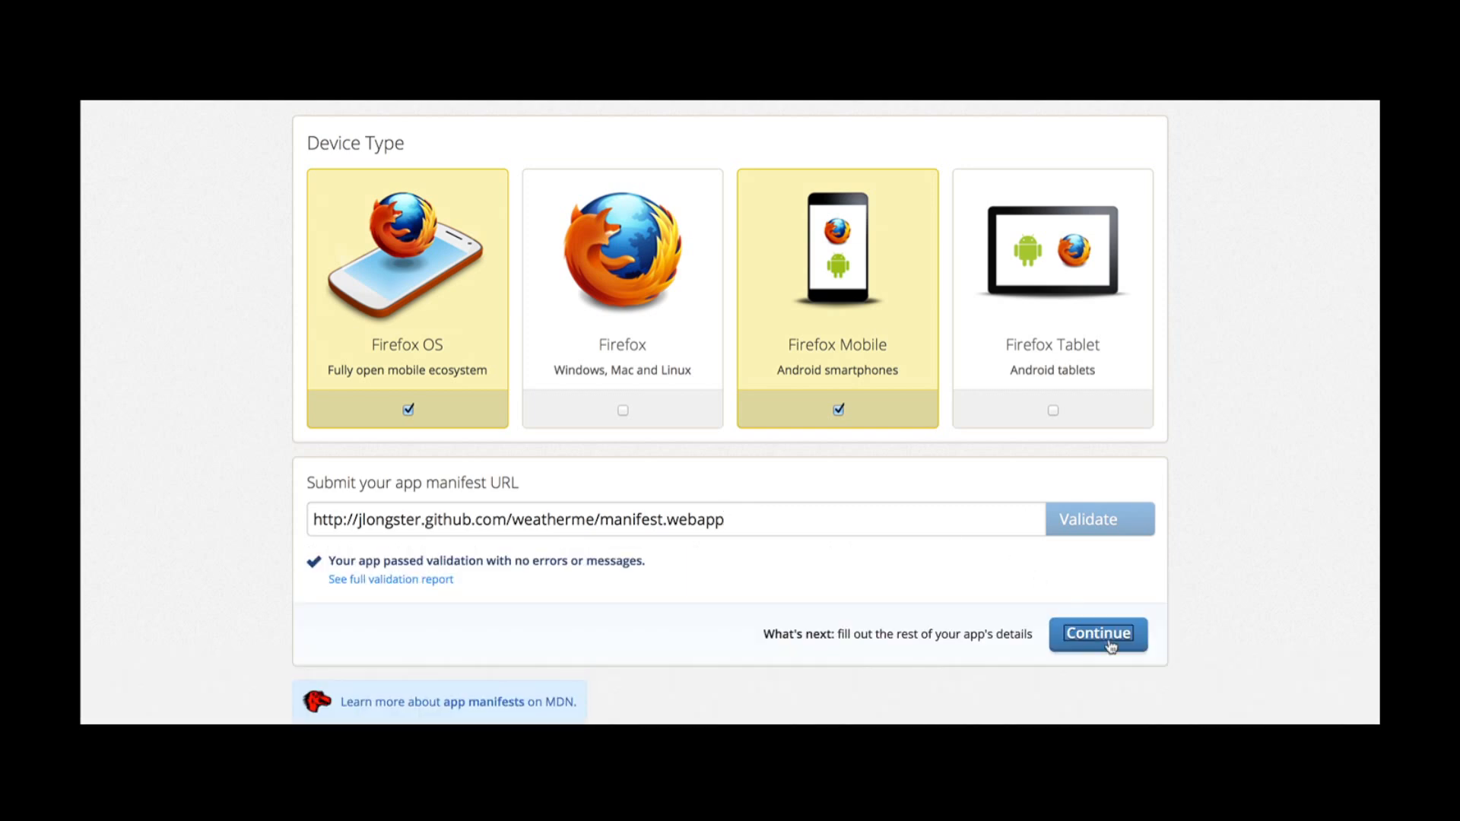
click(1096, 633)
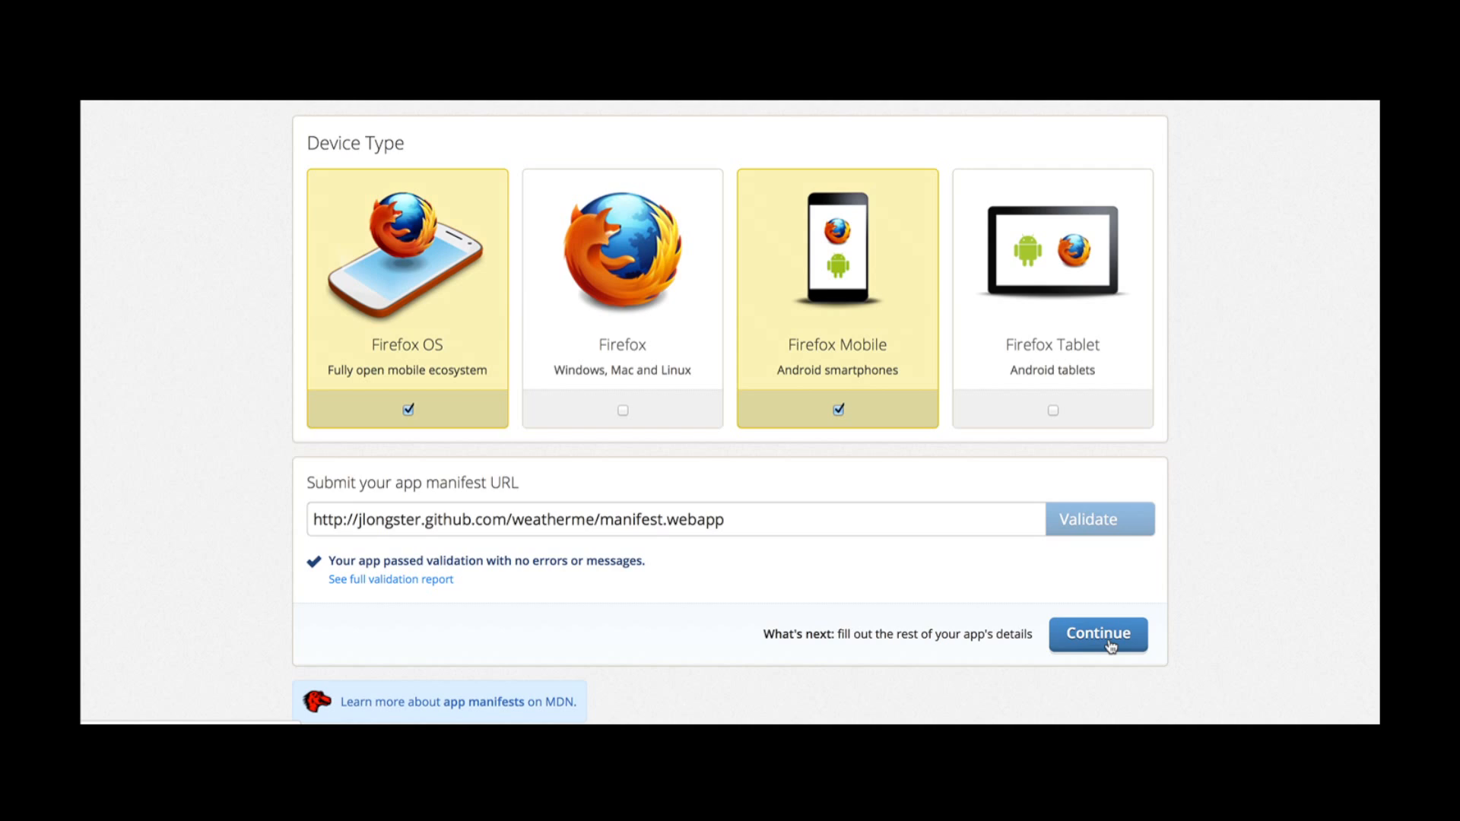
Step: Enter a privacy policy starting 'We don't sell your data', attach a screenshot, and finish submission
click(1096, 633)
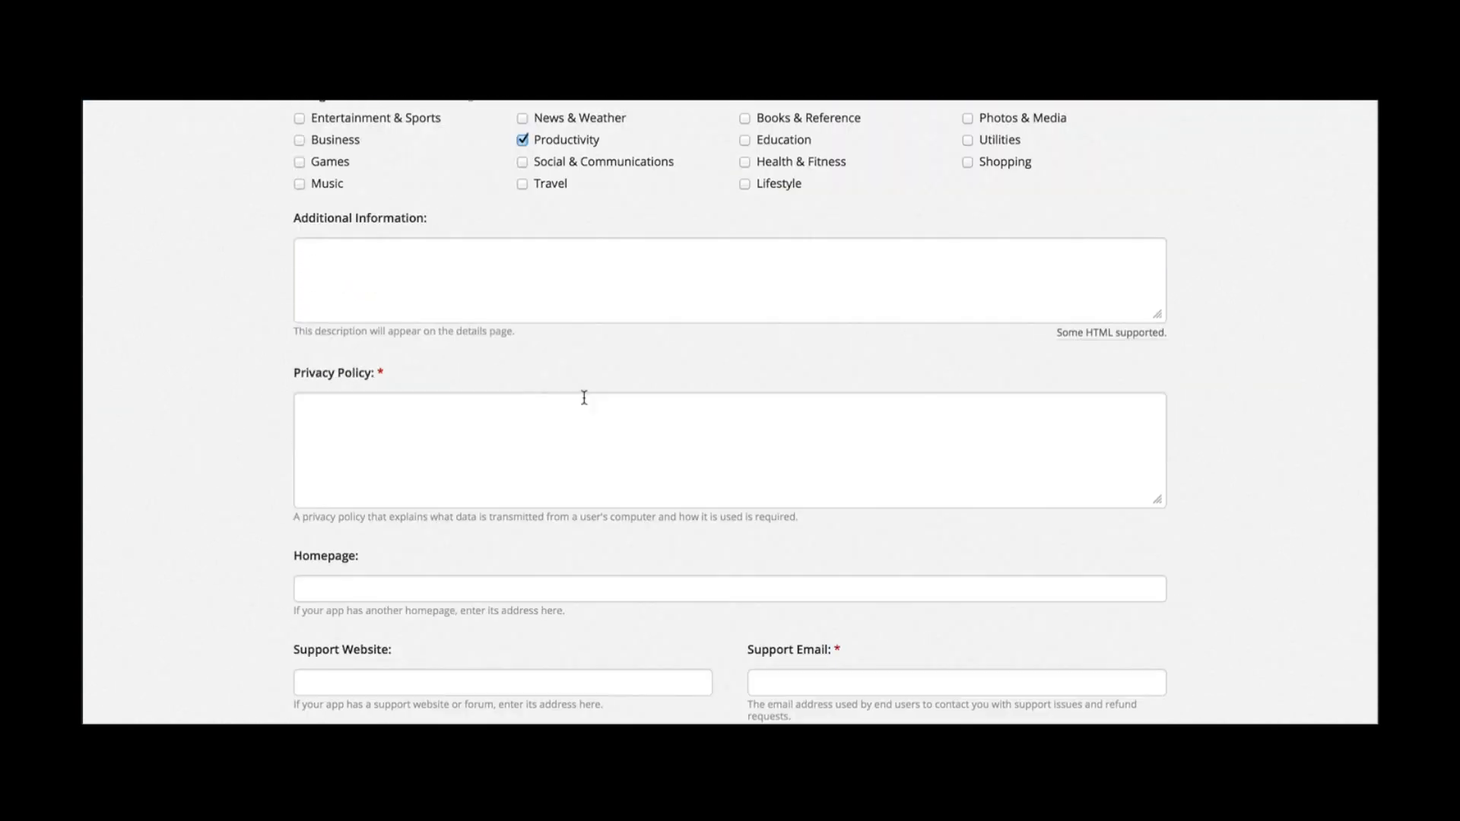
text(We don't sell your data. Pro)
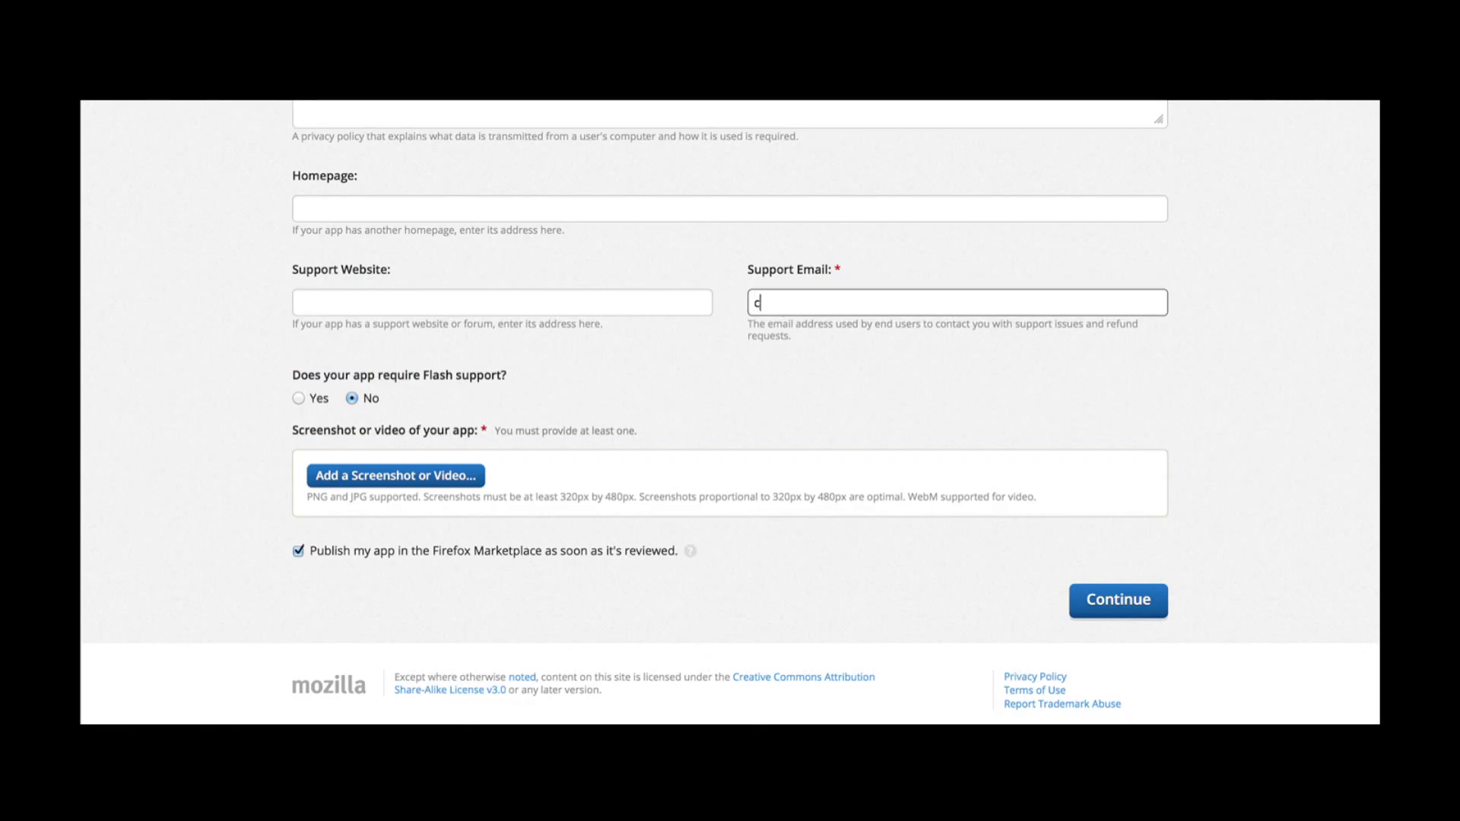
click(393, 476)
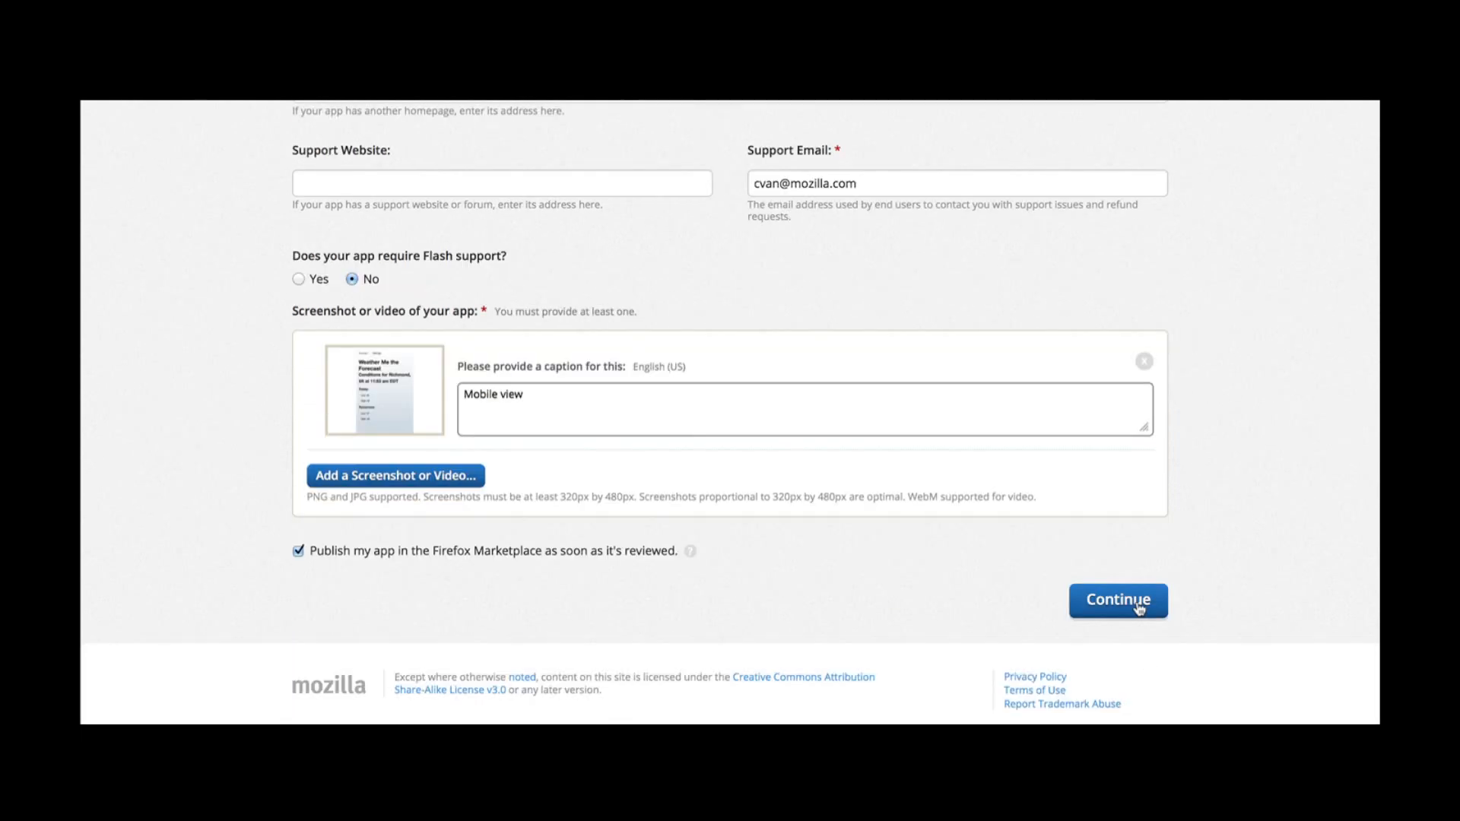
click(1117, 600)
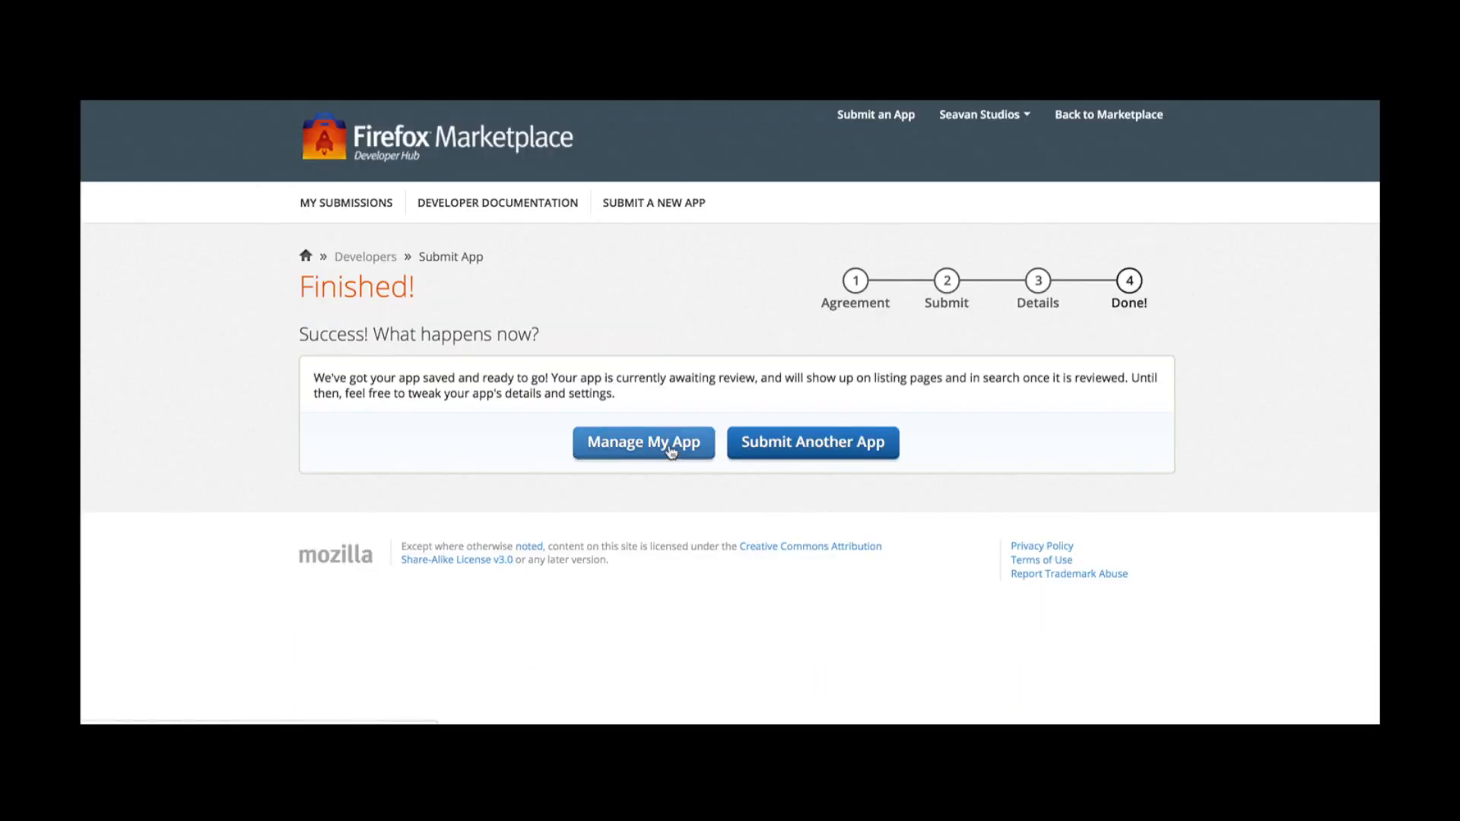
click(642, 441)
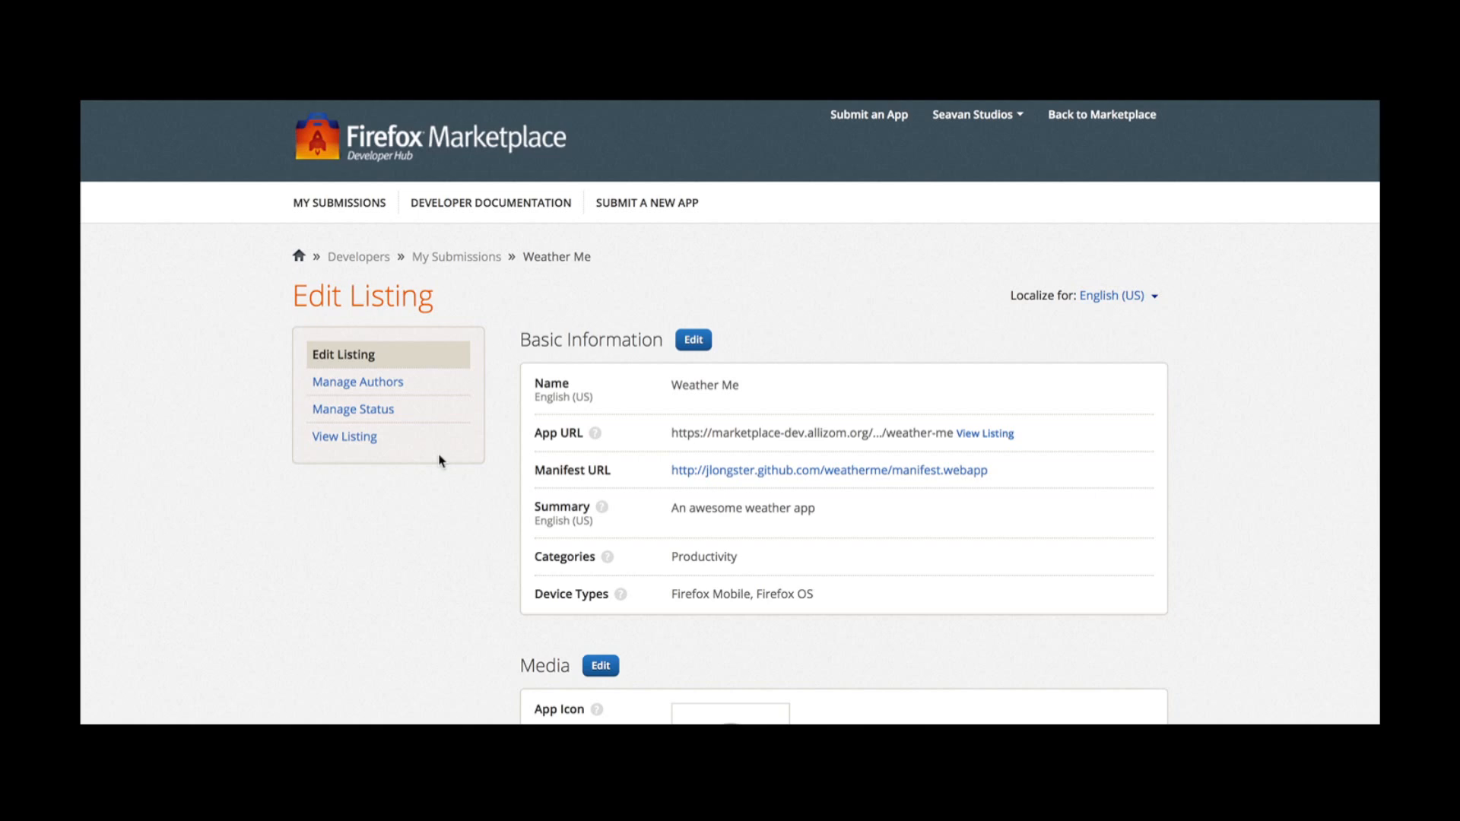
scroll(down, 3)
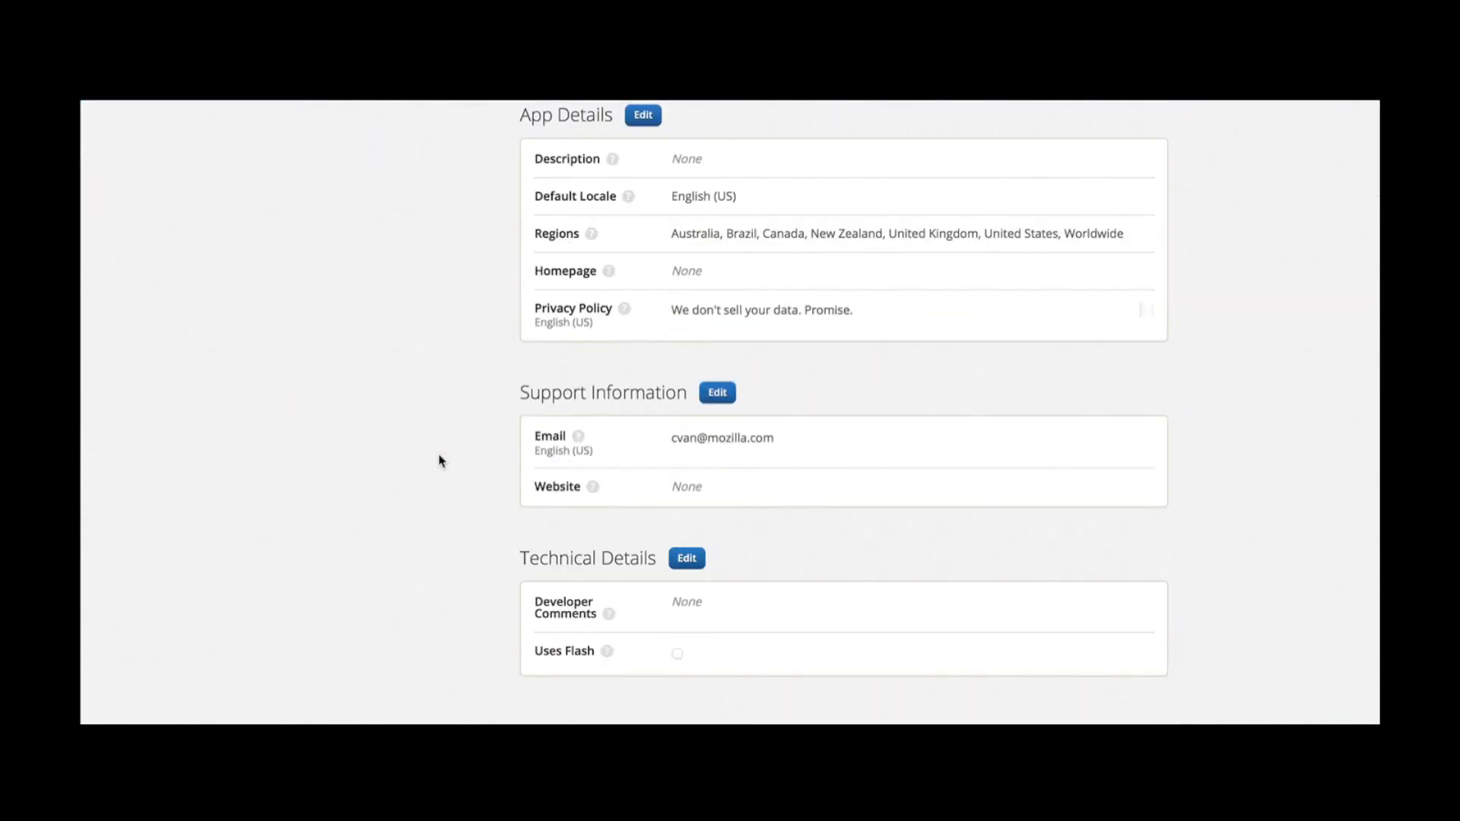
scroll(down, 3)
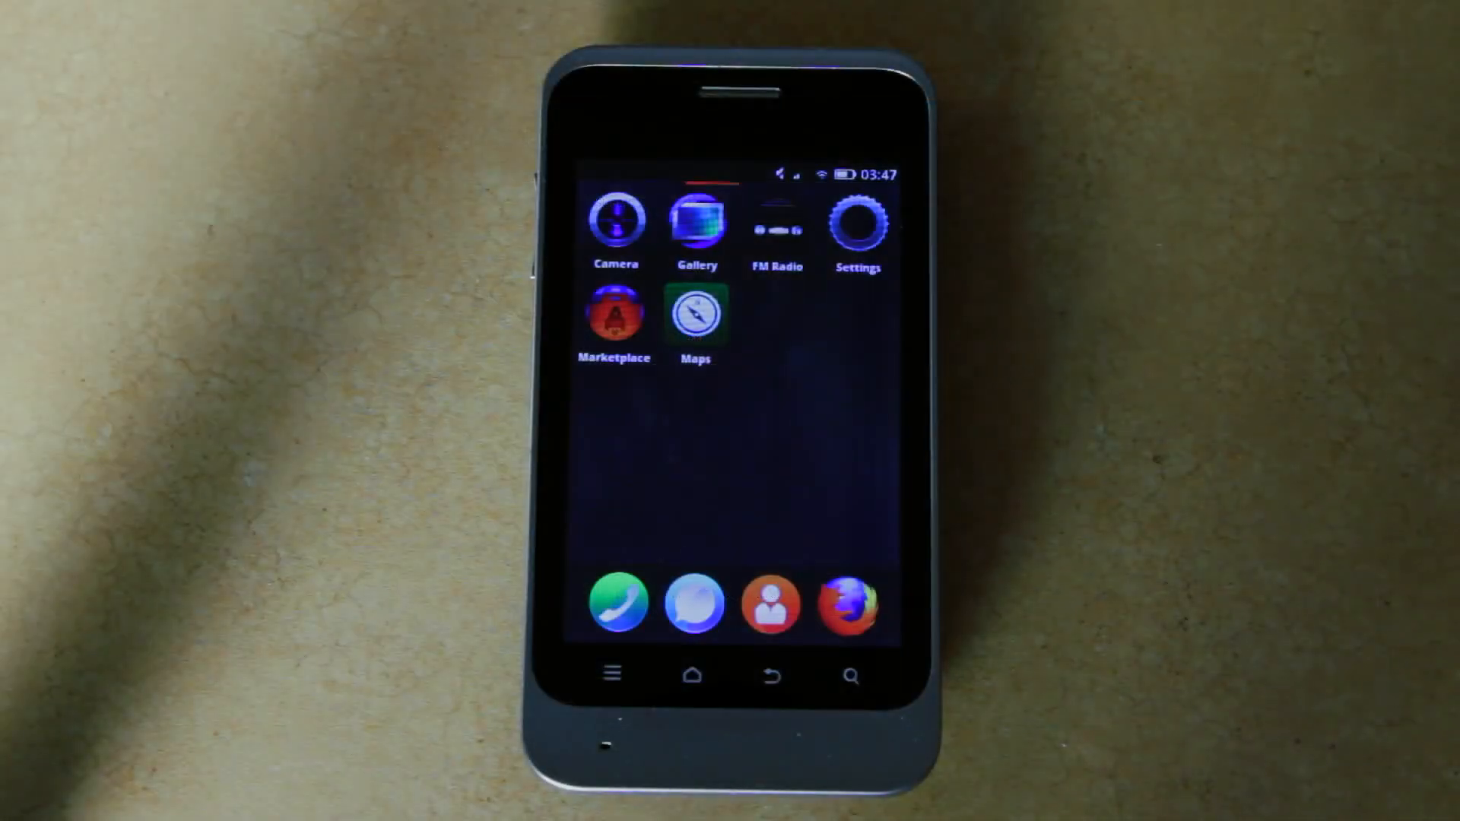
Step: Search Marketplace for 'Wea', open the Weather Me listing and install it for free
click(614, 316)
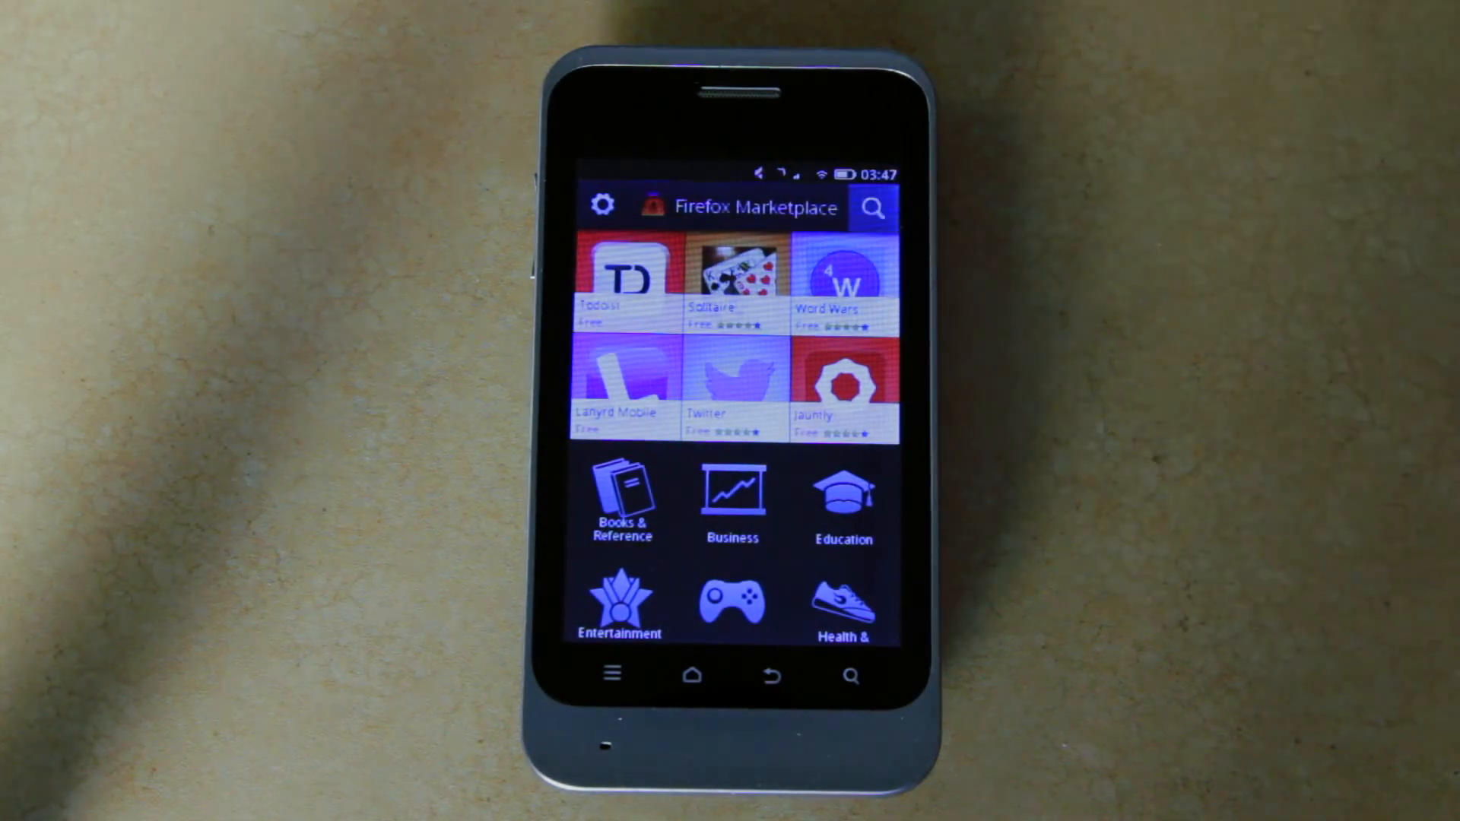
click(871, 207)
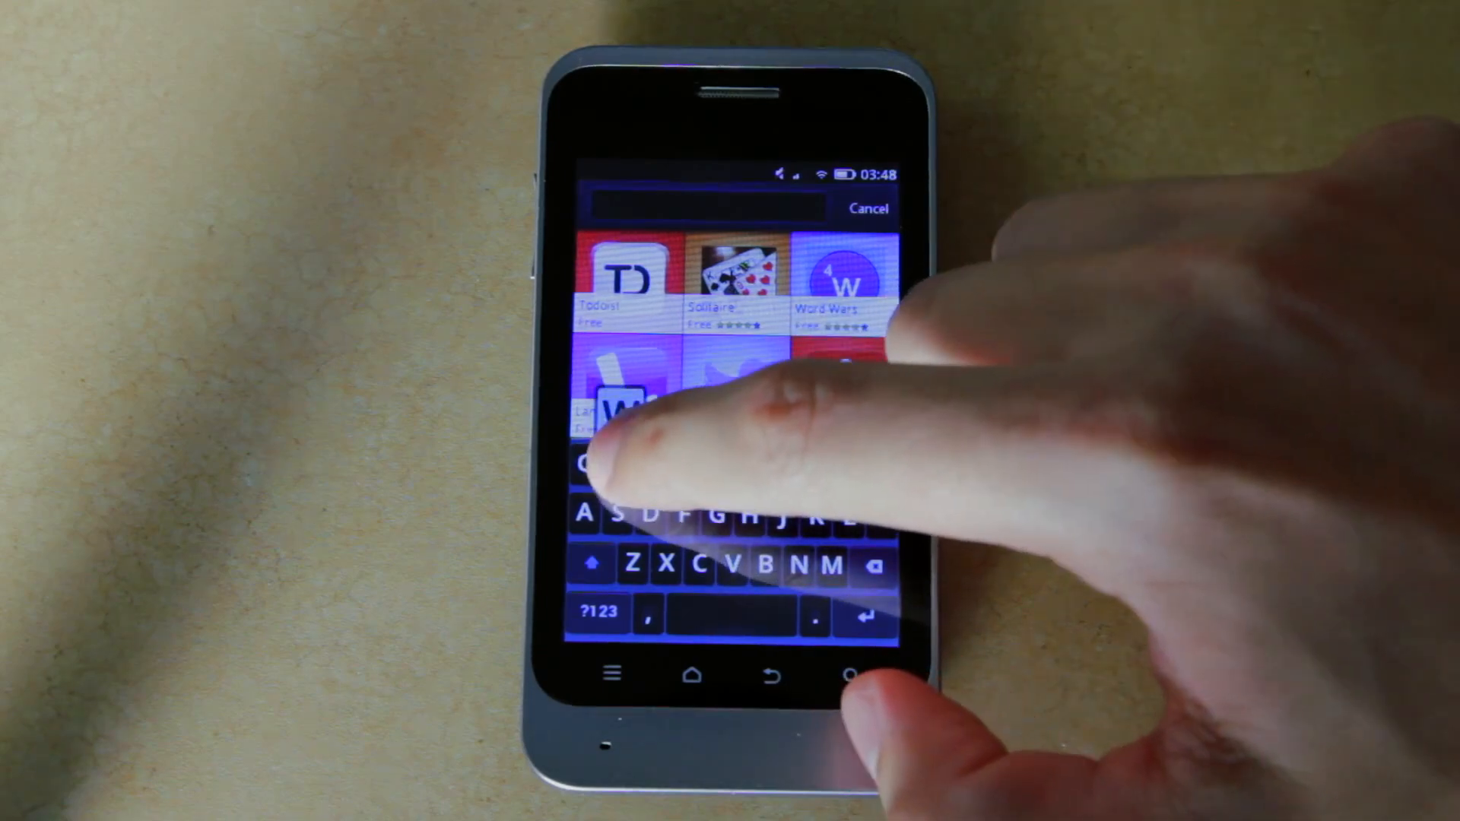
text(Weat)
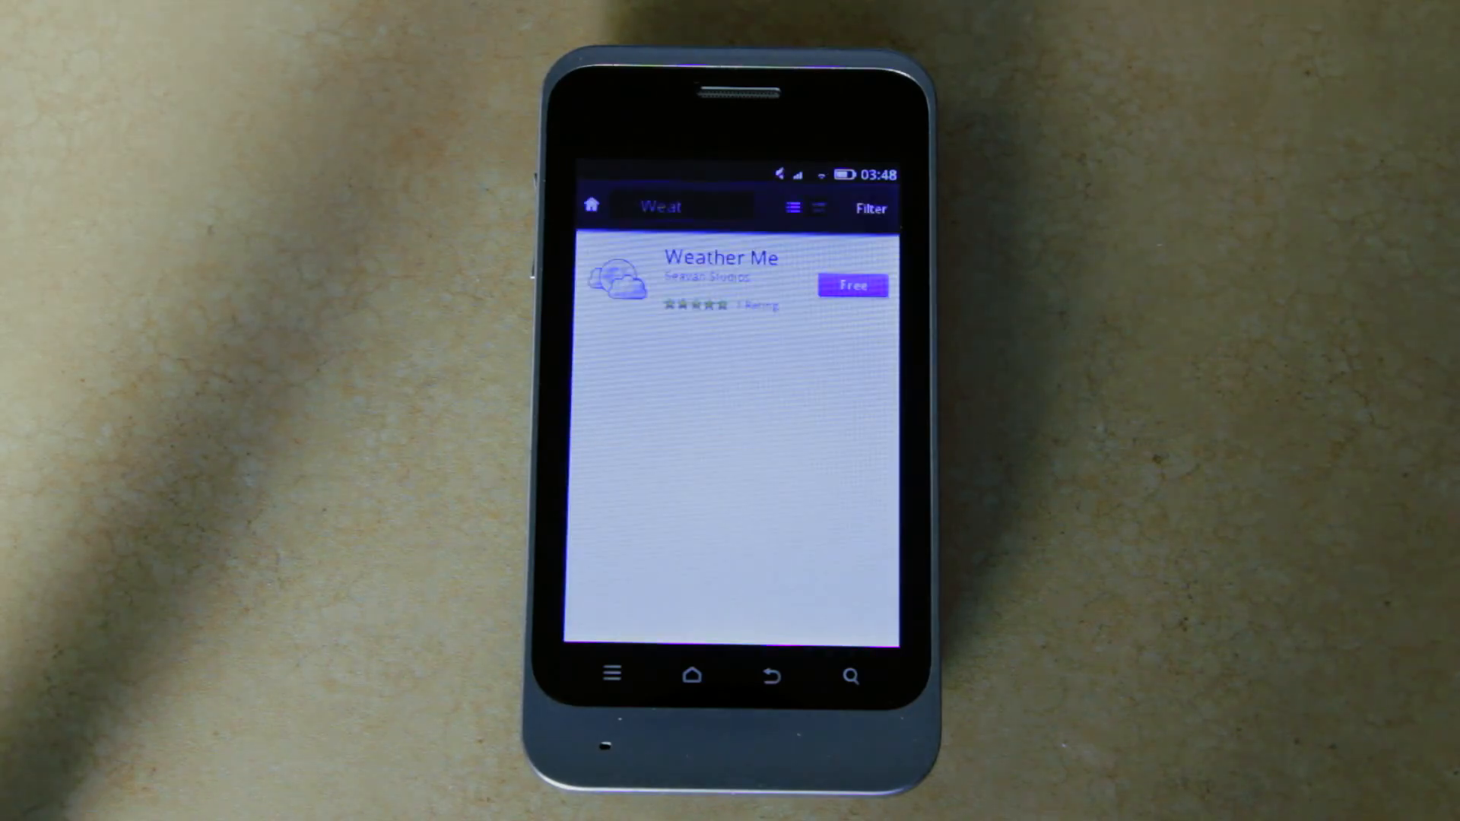
click(851, 285)
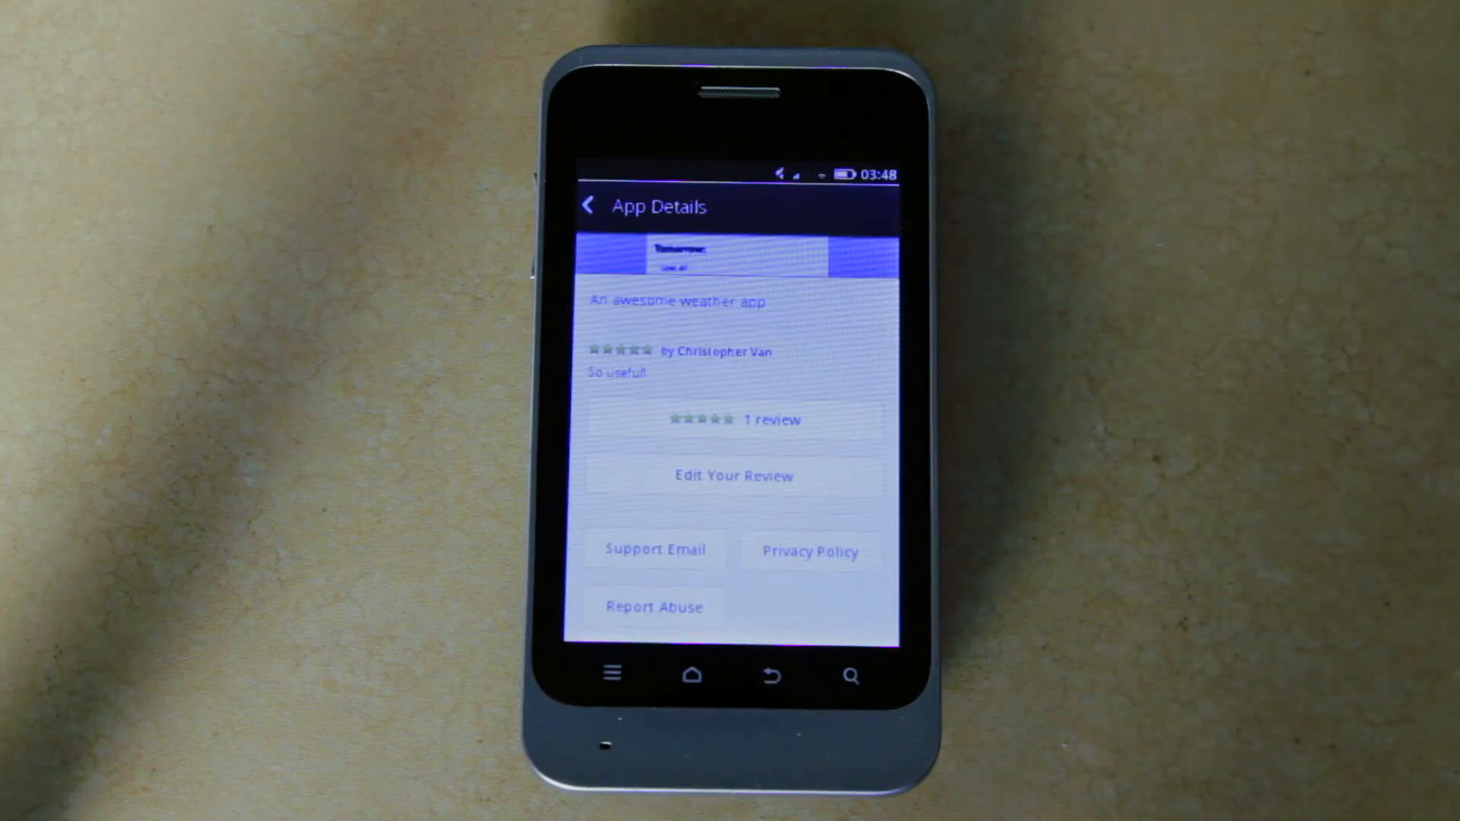
scroll(down, 3)
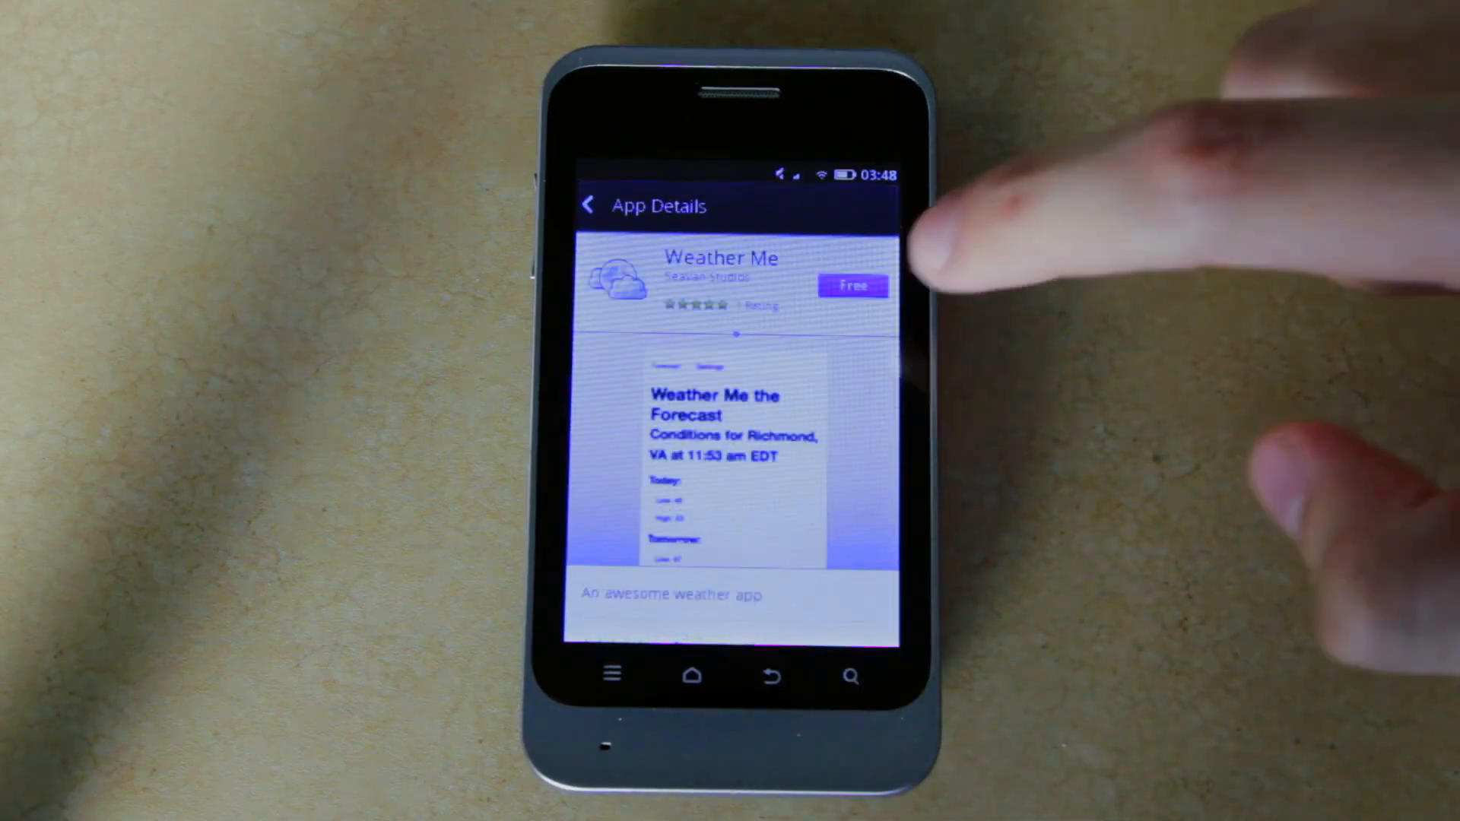
click(851, 286)
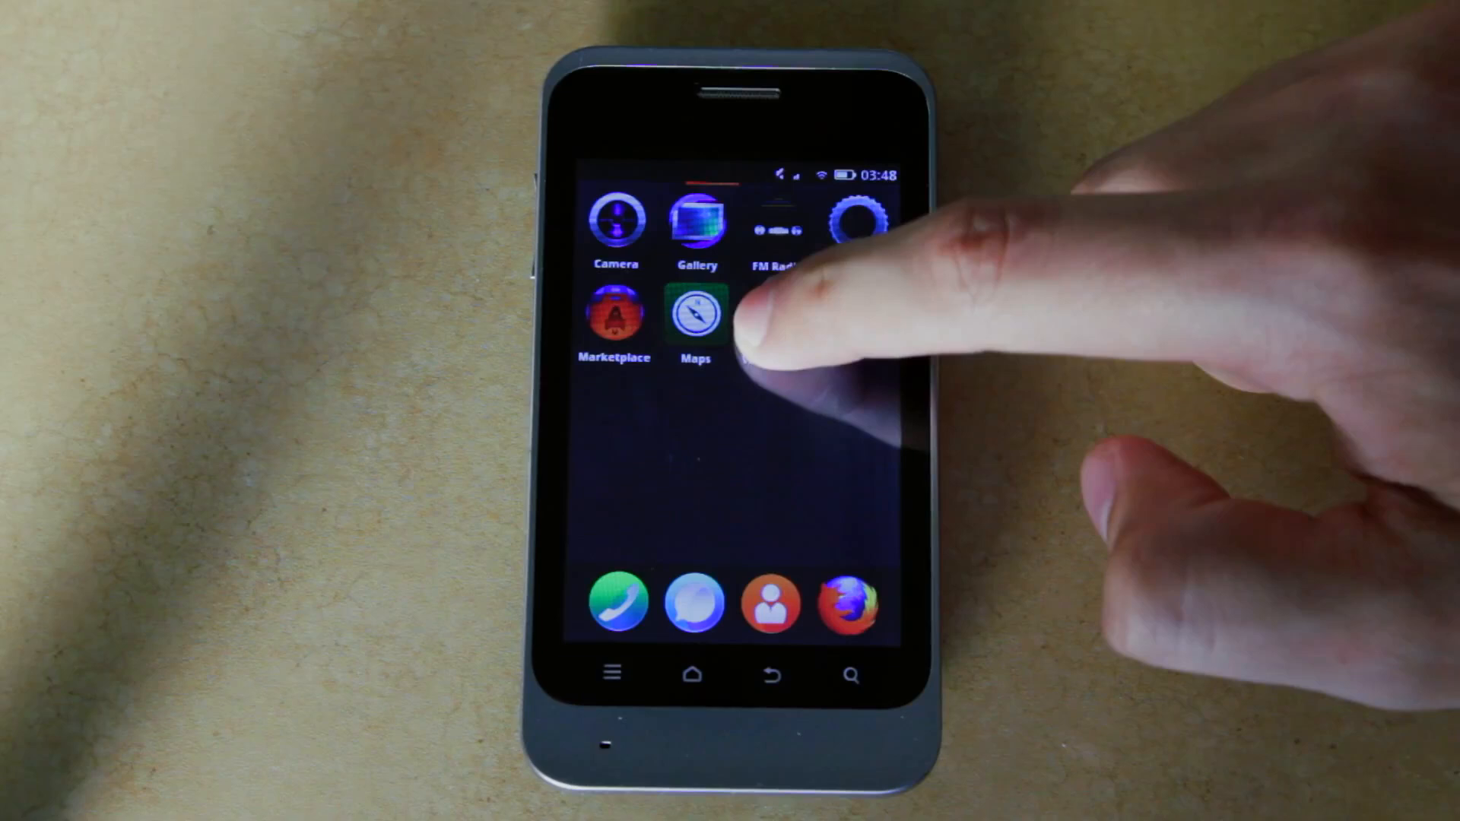
Step: Launch Weather Me and enter a zip code in its Settings location field
click(693, 321)
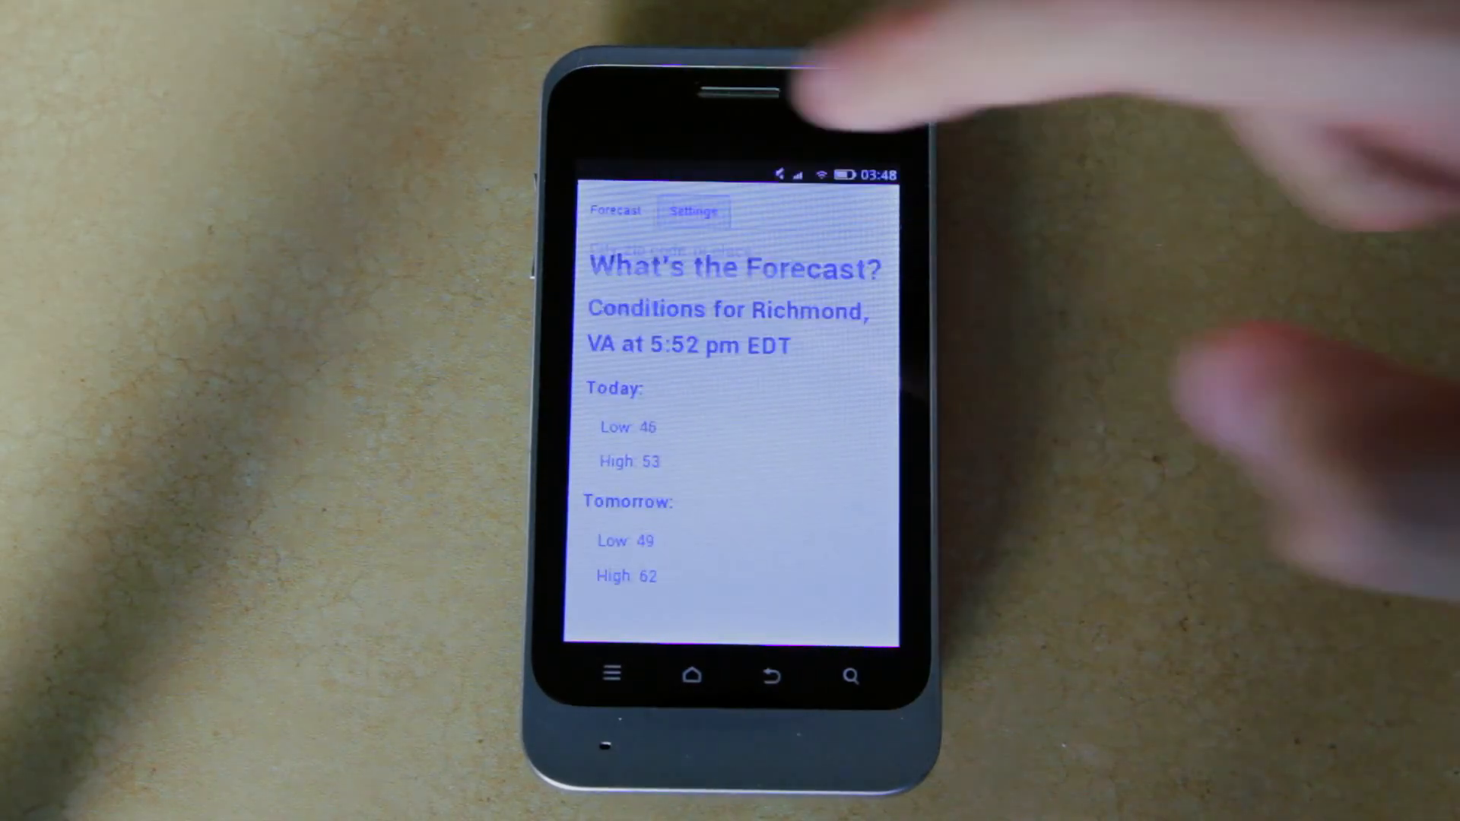
click(693, 212)
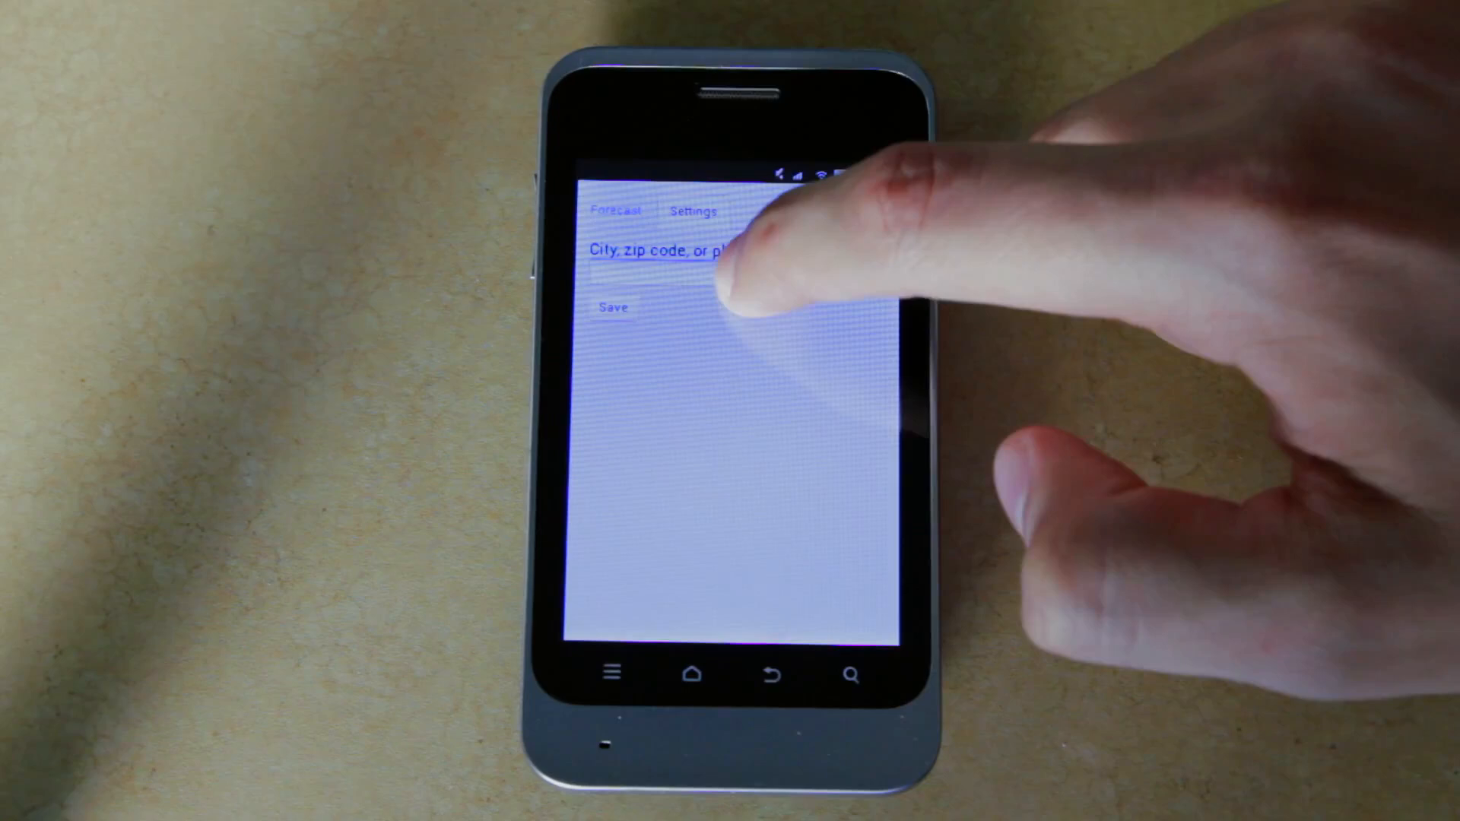
click(698, 256)
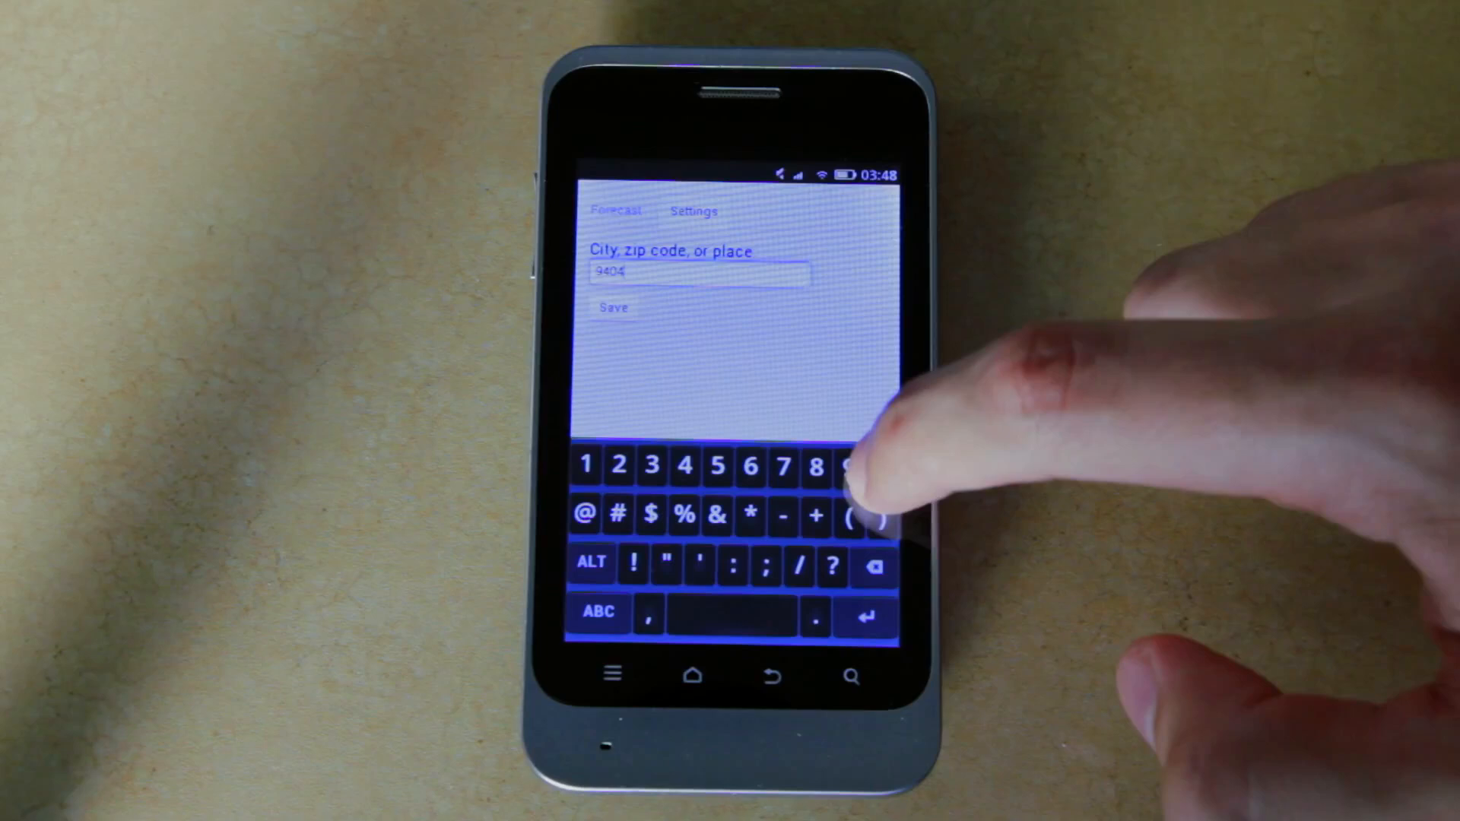
click(613, 307)
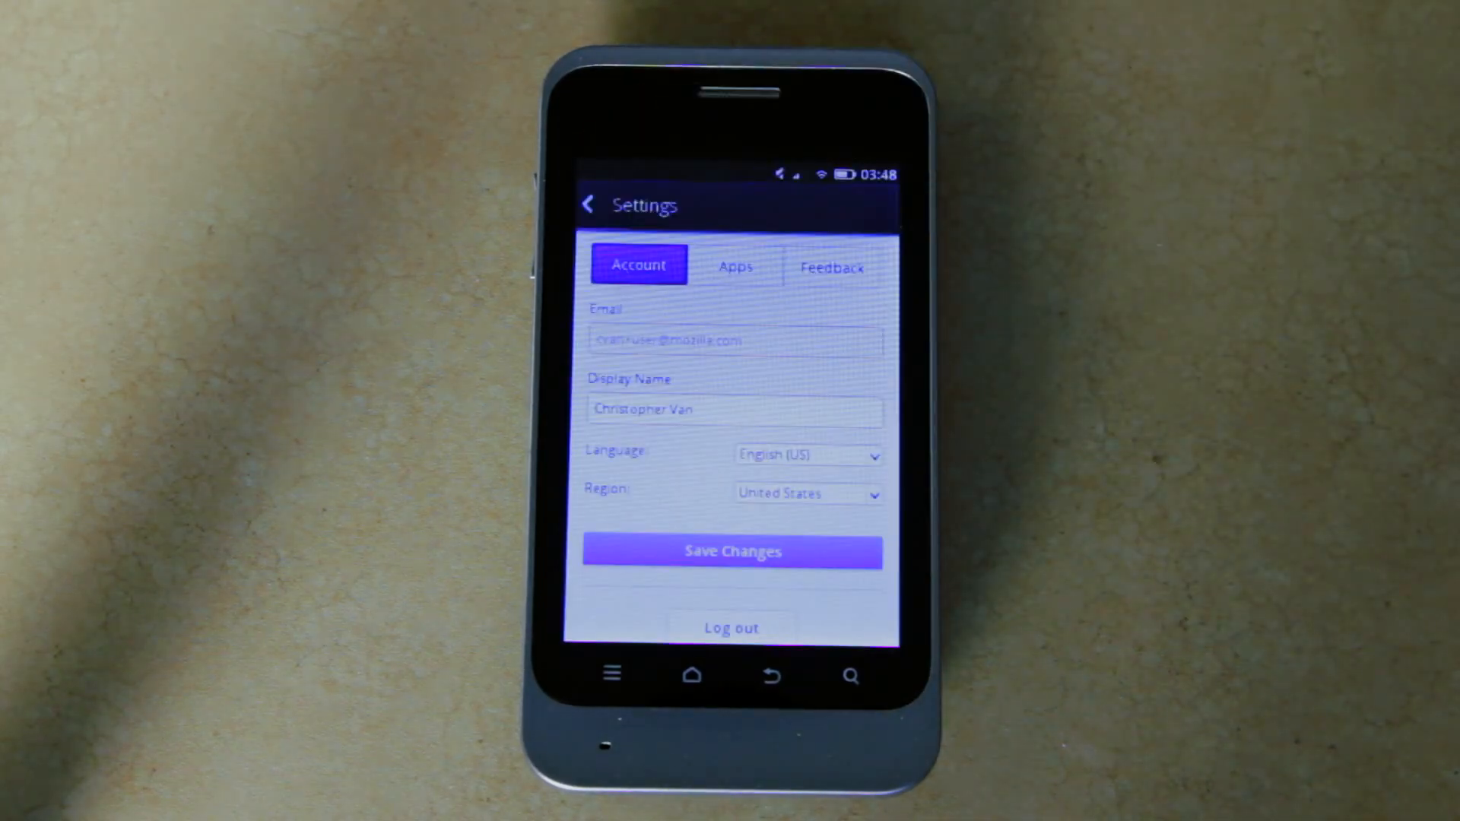
Step: Show the Apps tab in Marketplace Settings and launch Weather Me from the installed list
click(731, 551)
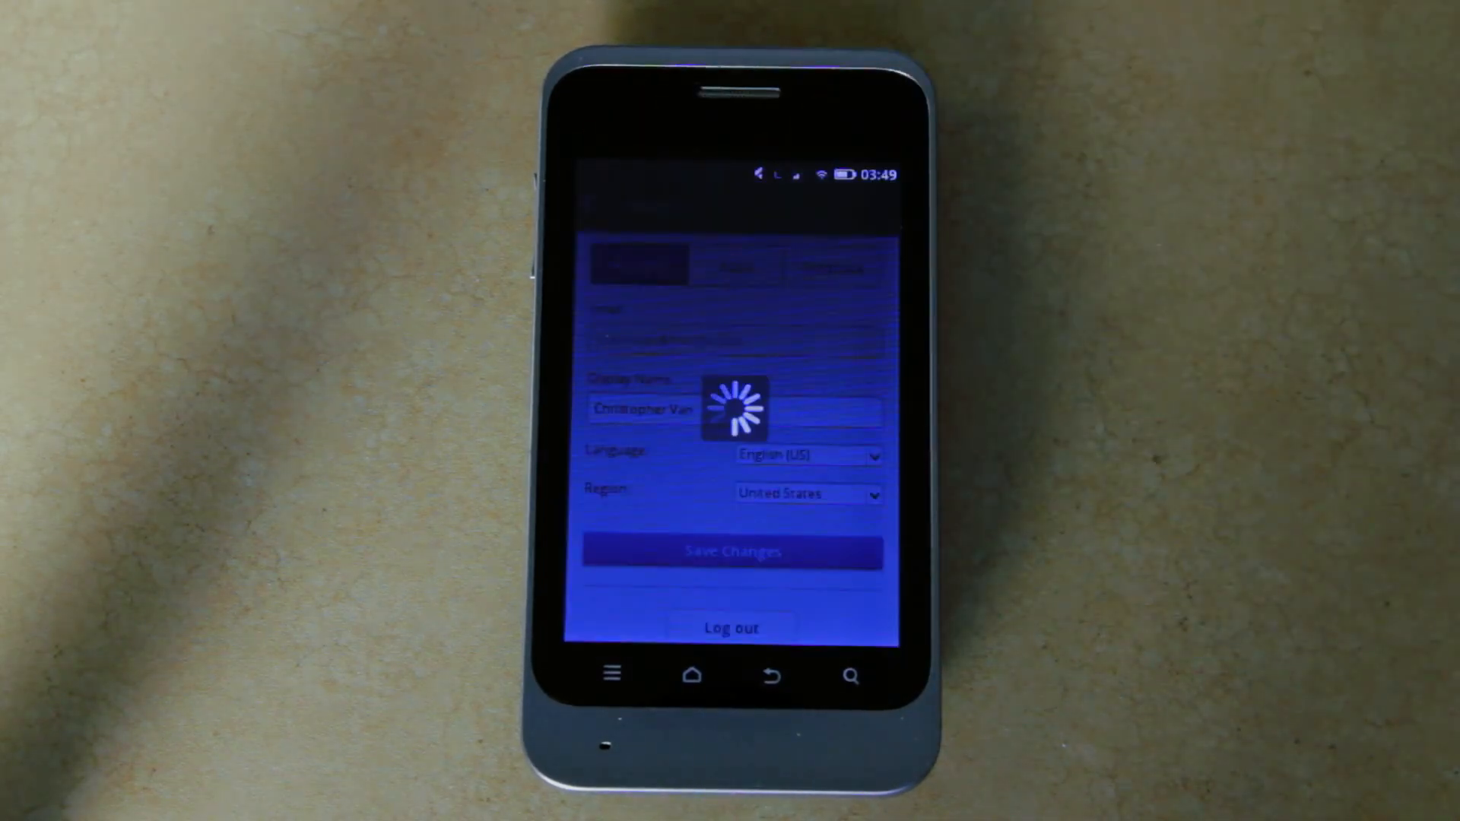
click(735, 266)
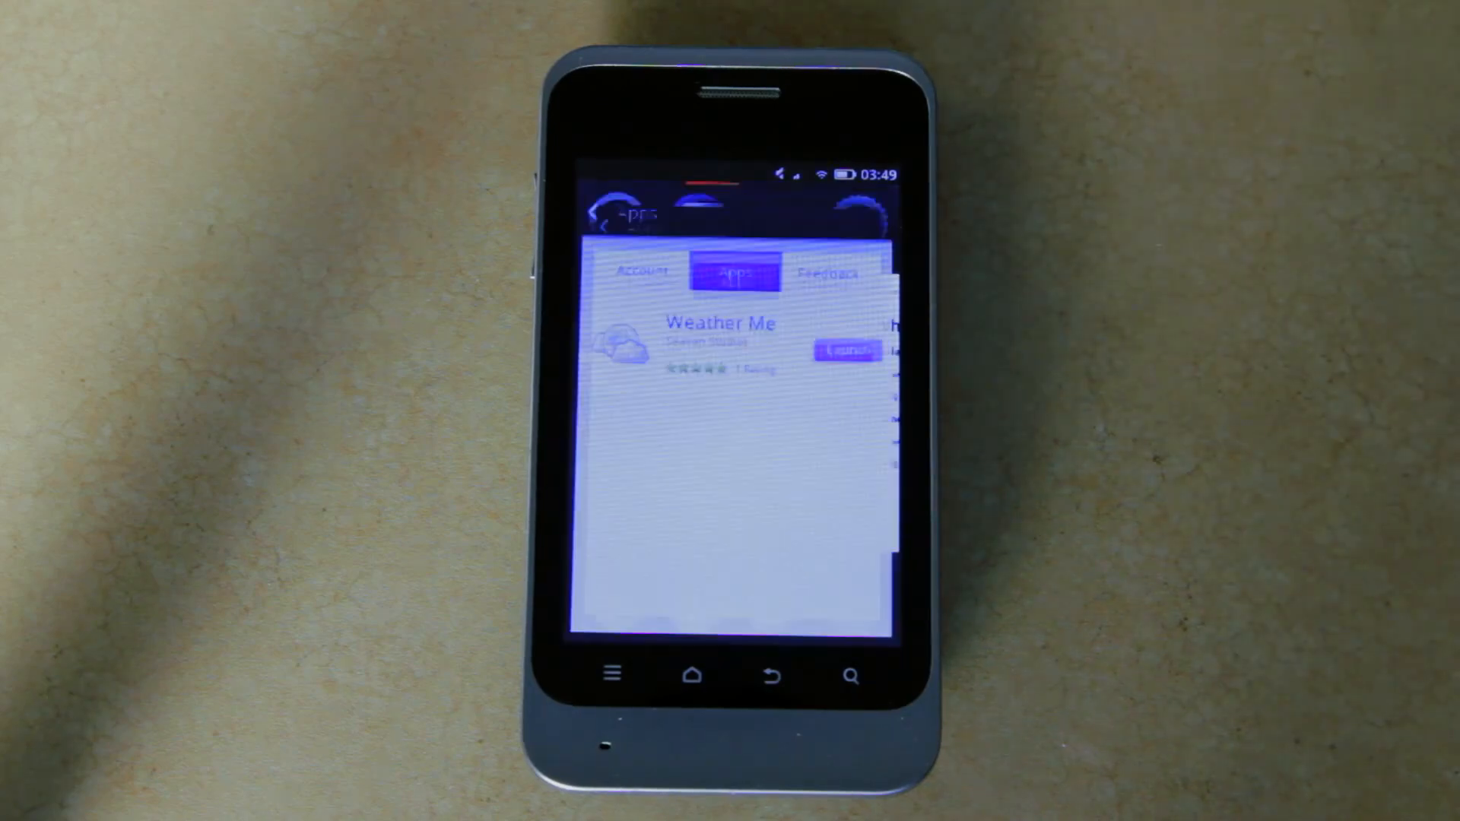
click(846, 352)
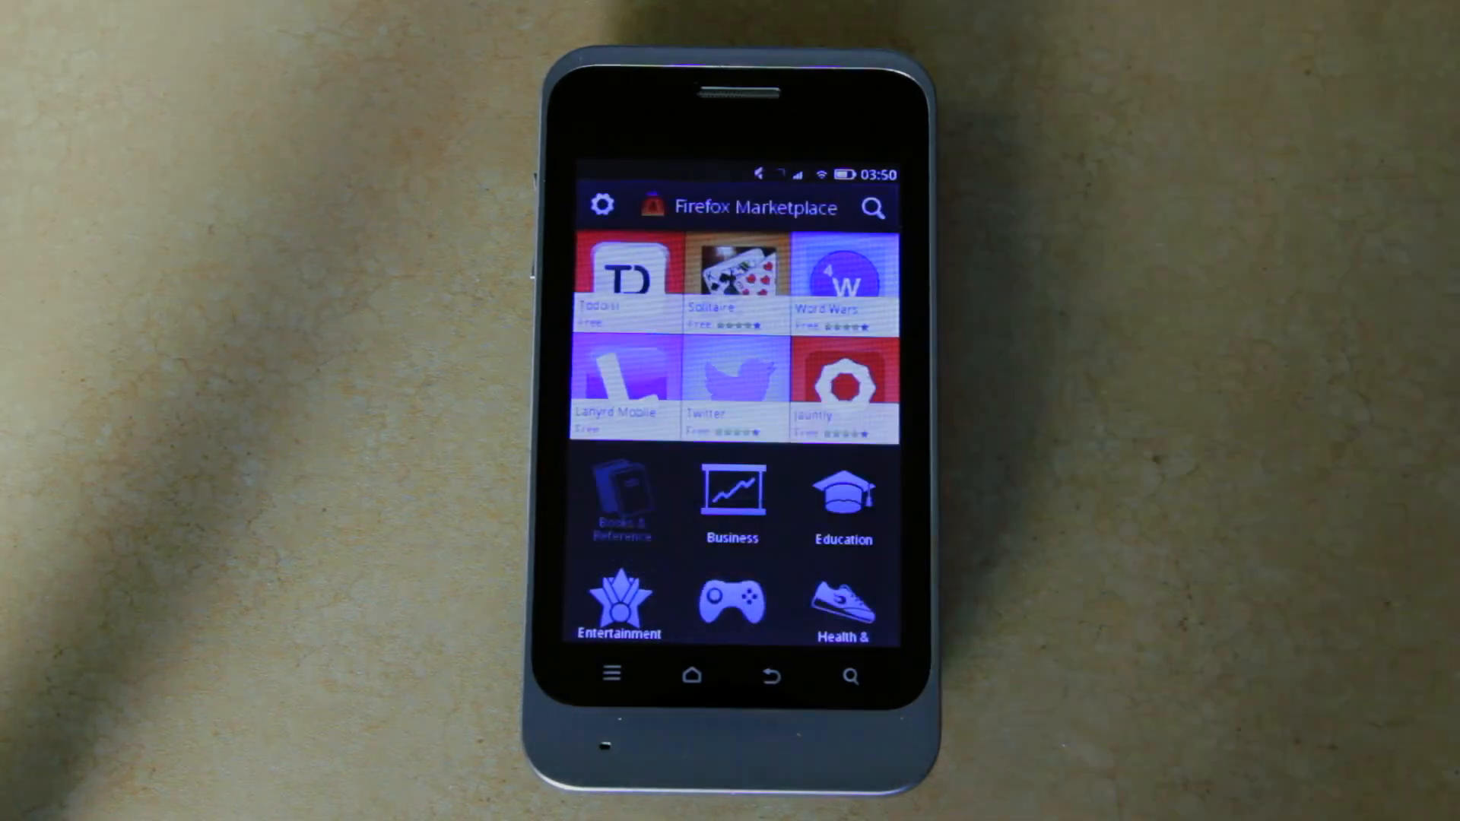
Step: Open Books & Reference, switch to the larger screenshot view, and scroll through the apps
click(618, 503)
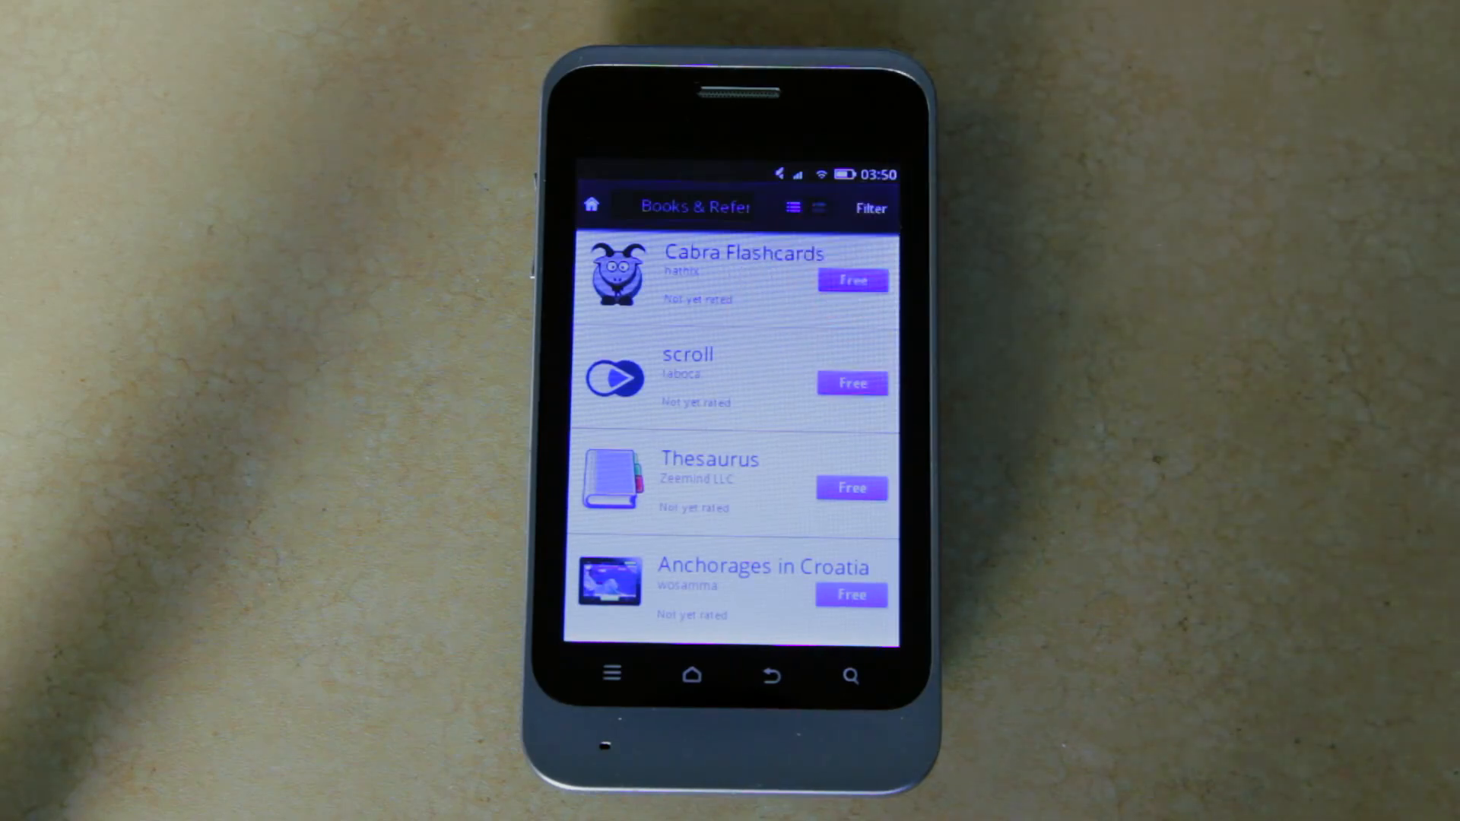
click(817, 207)
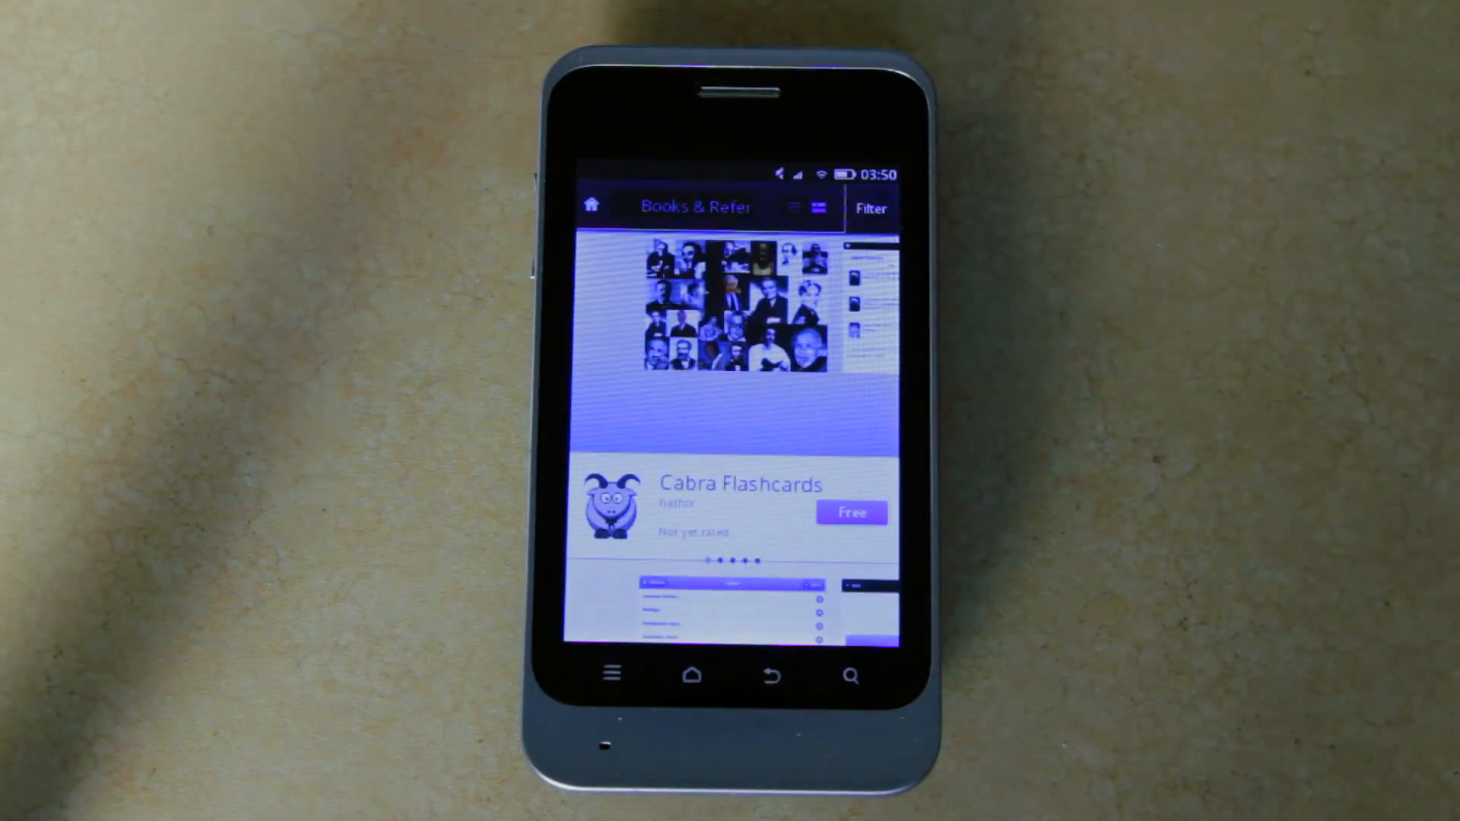
scroll(down, 3)
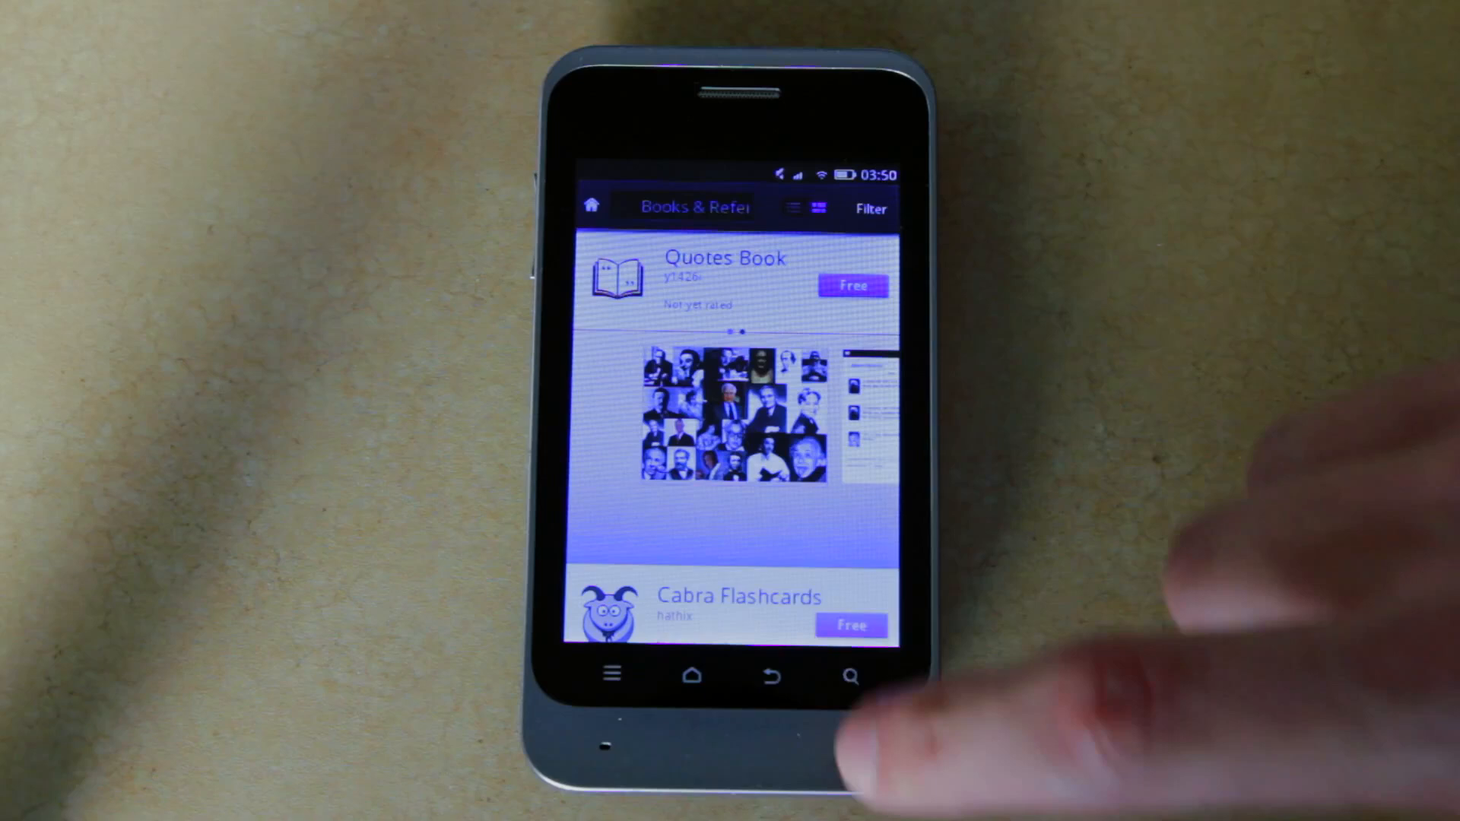
scroll(down, 3)
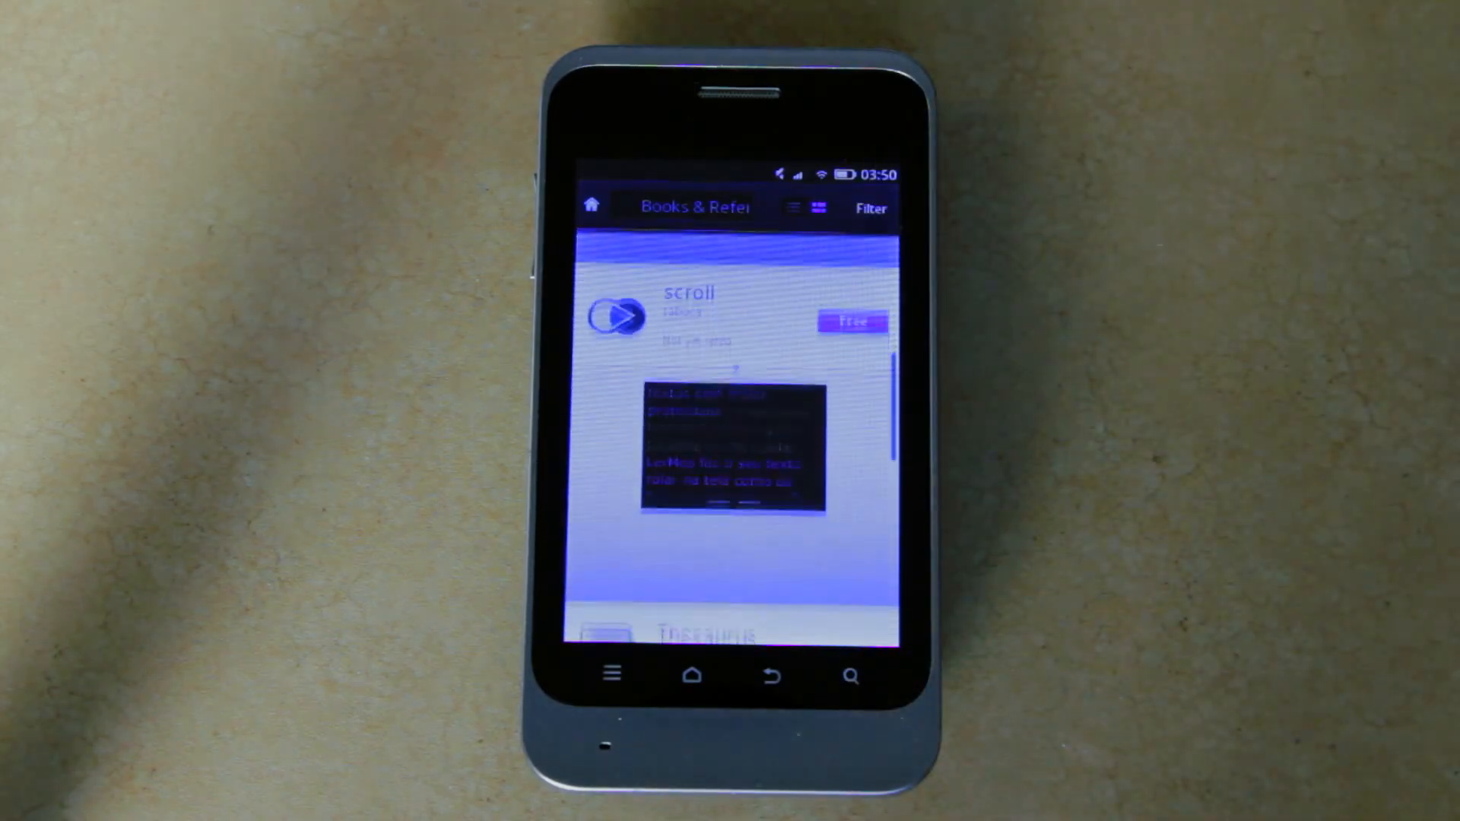